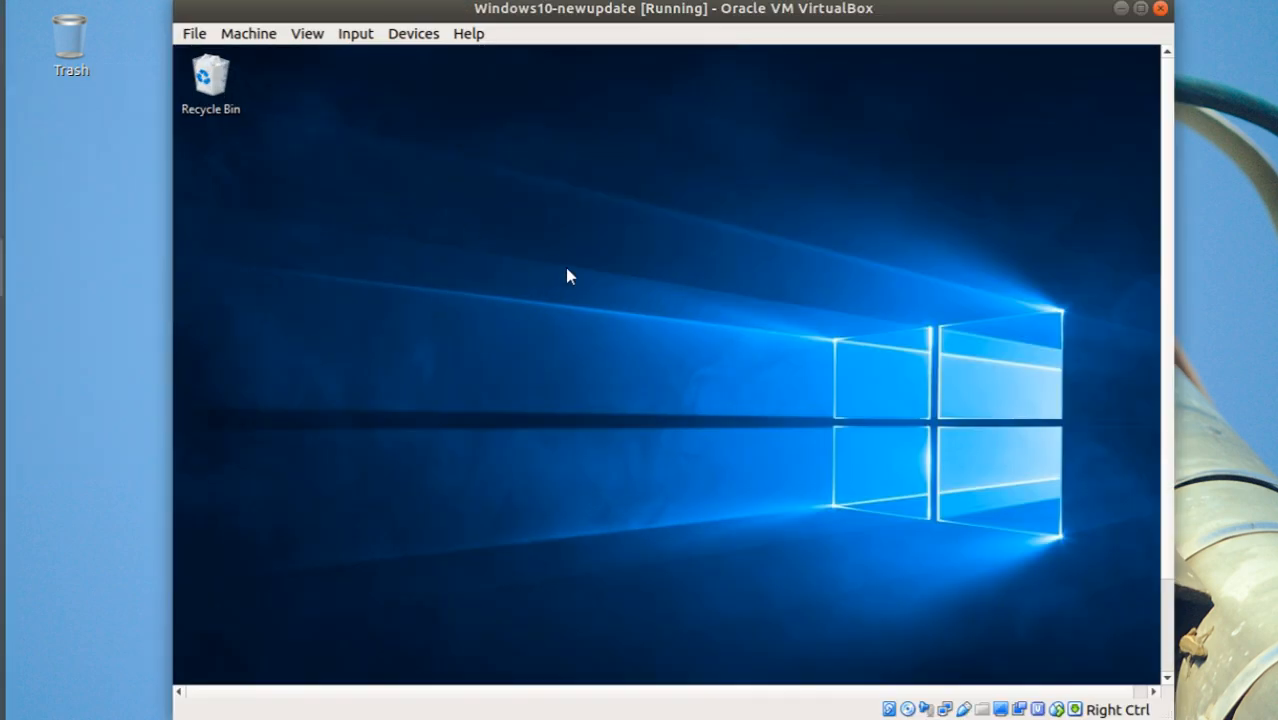
mouse_move(1169, 208)
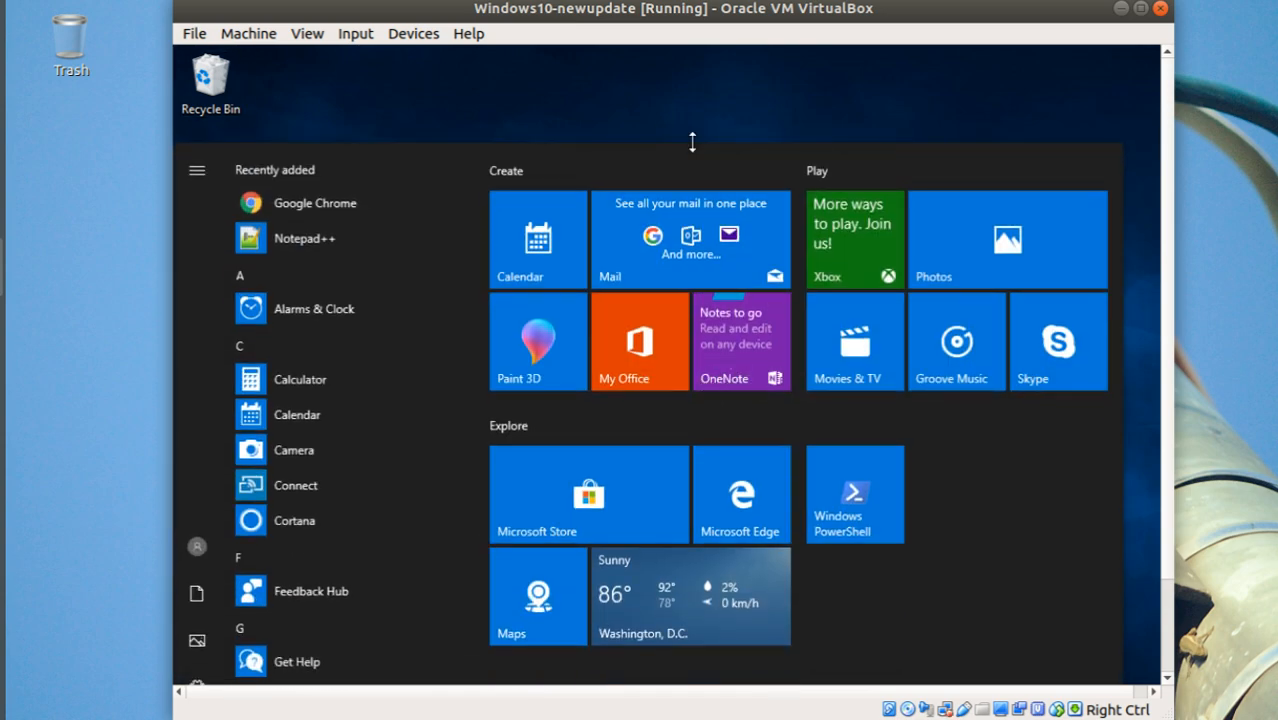
Search the Windows Start menu for 'apps' to bring up Apps & features.
text(apps)
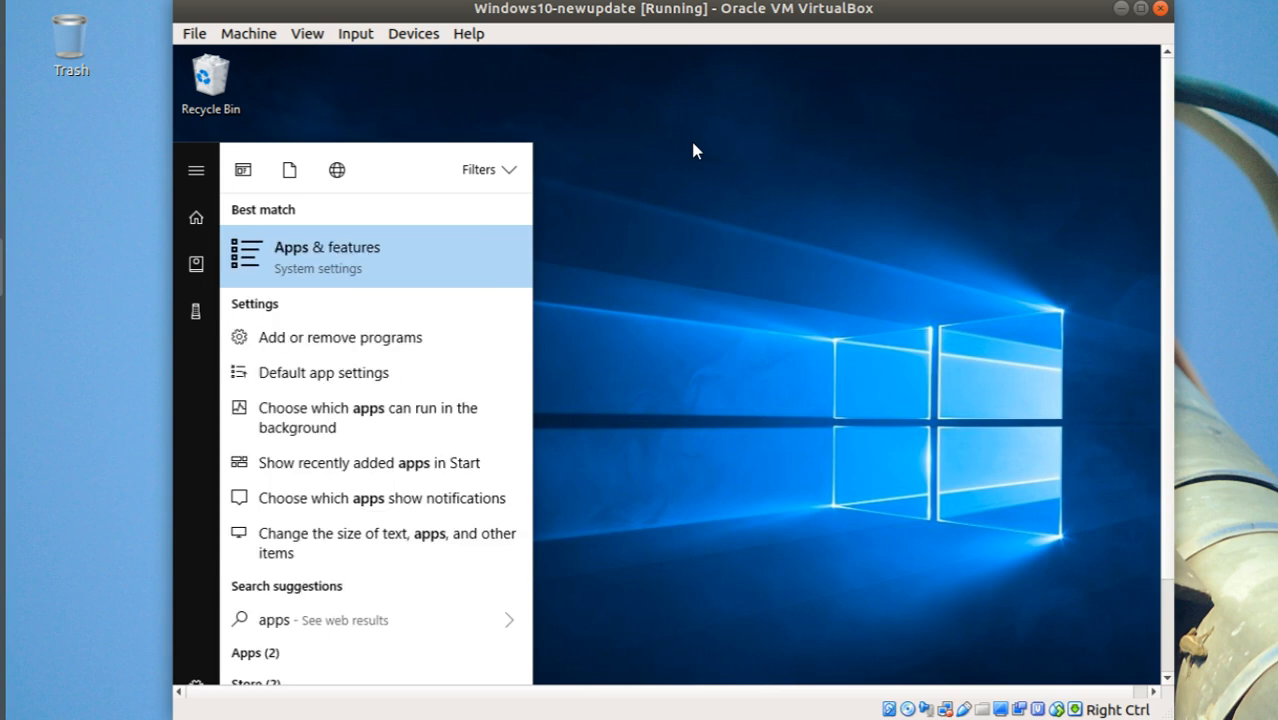
Go from Apps & features to Manage optional features' Add a feature list and scroll to OpenSSH Server.
click(326, 256)
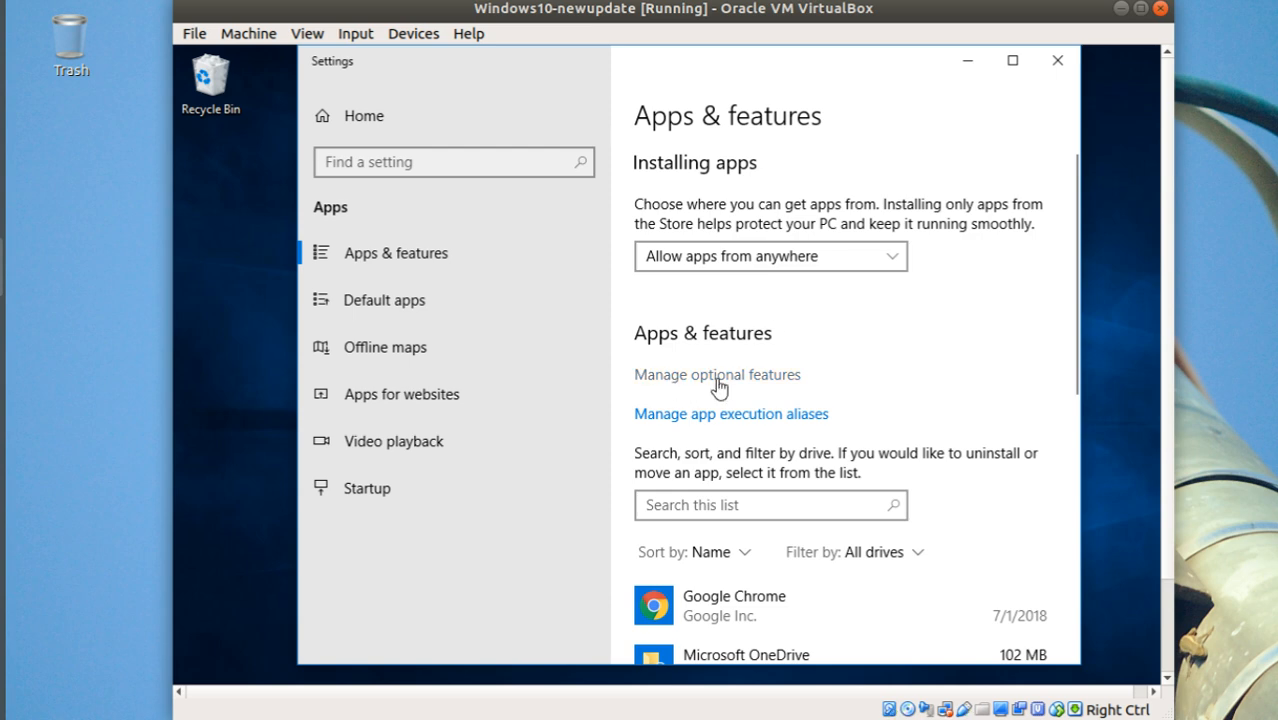
click(716, 374)
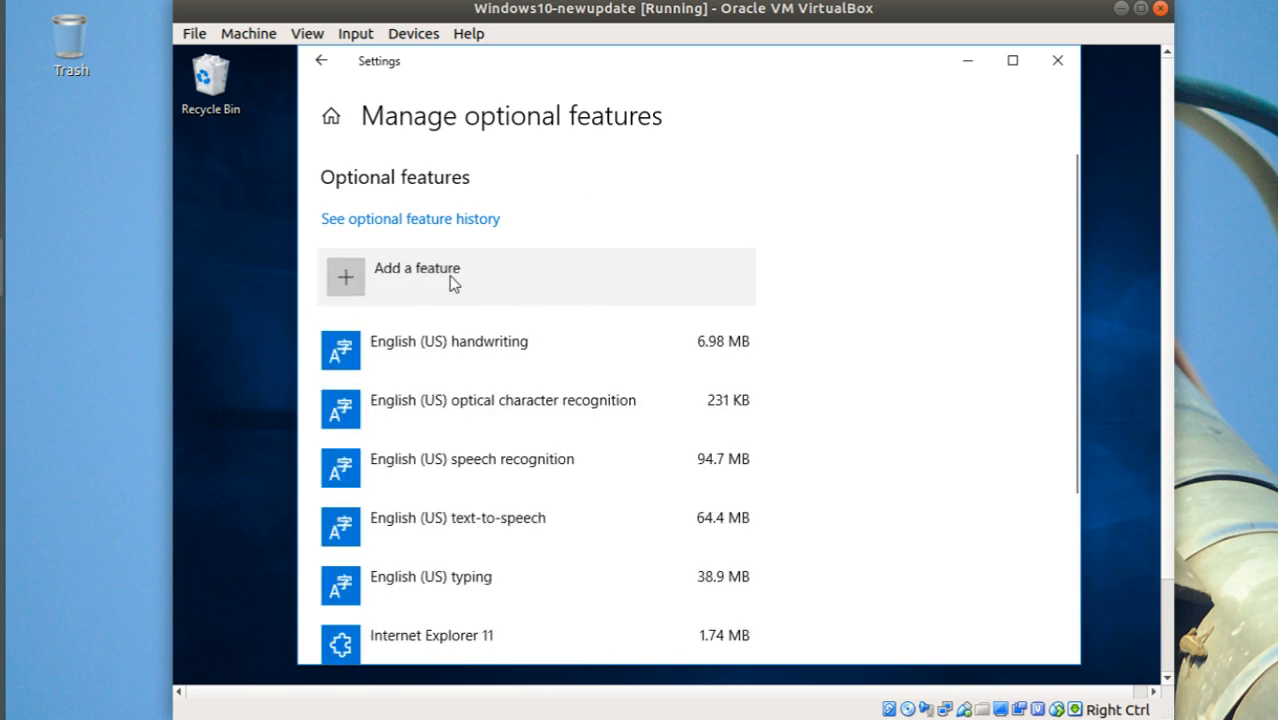
click(417, 277)
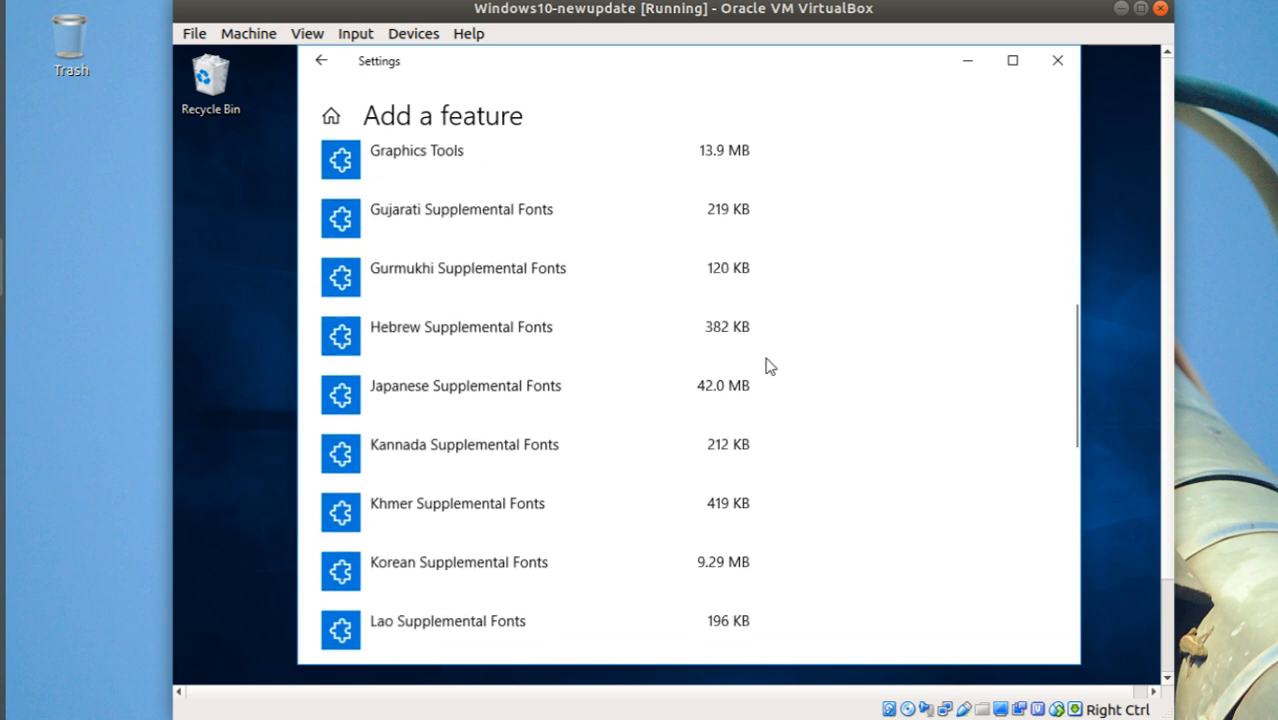
scroll(down, 3)
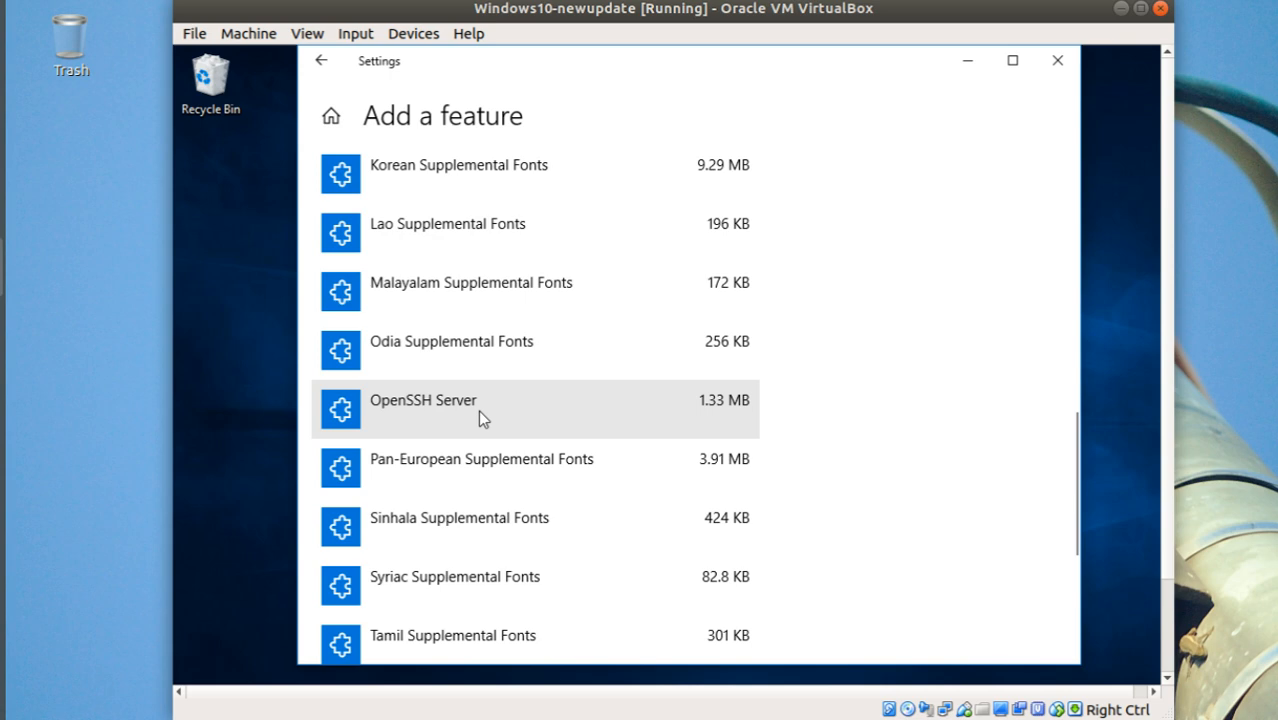
scroll(down, 3)
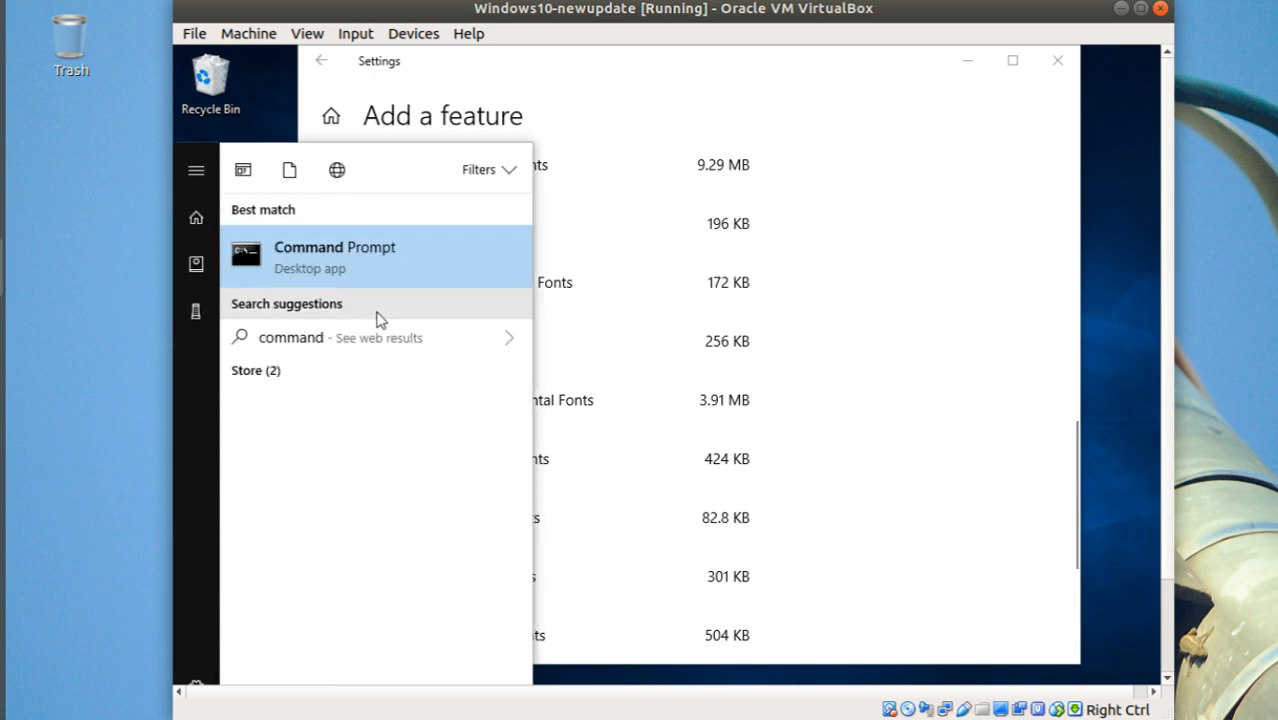
Bring up the context menu for the Command Prompt search result.
right_click(334, 255)
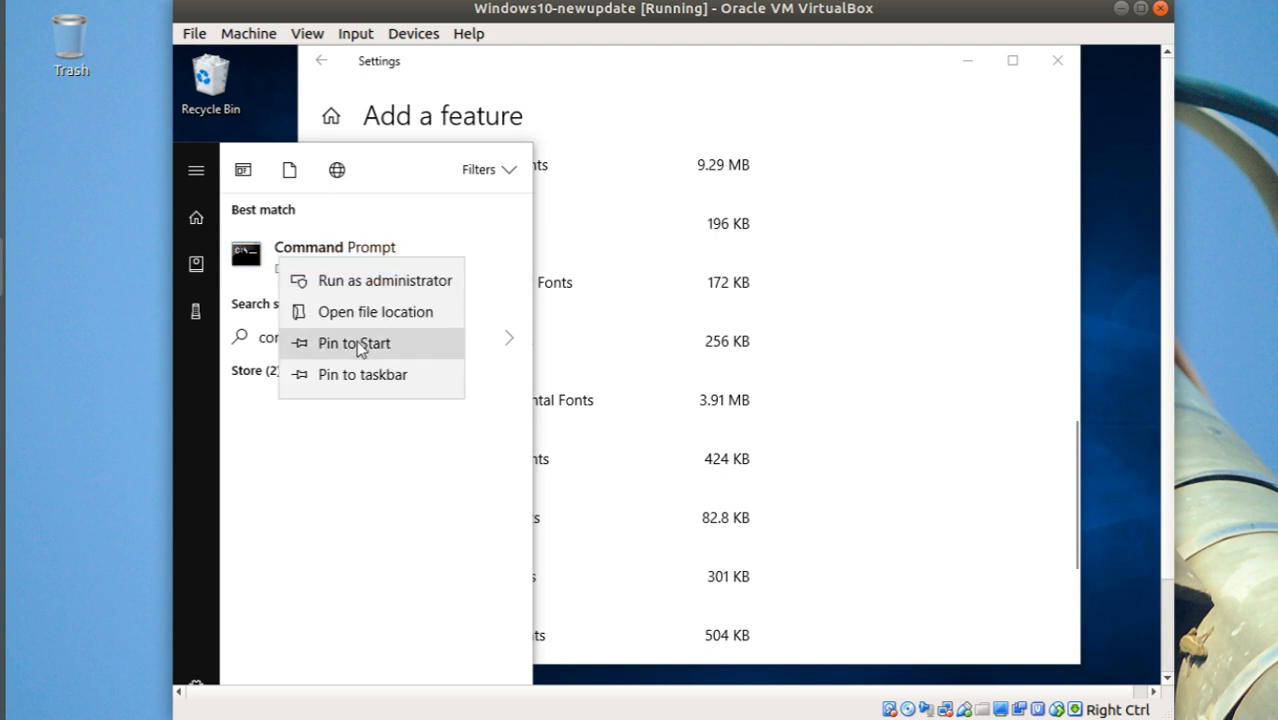
mouse_move(385, 280)
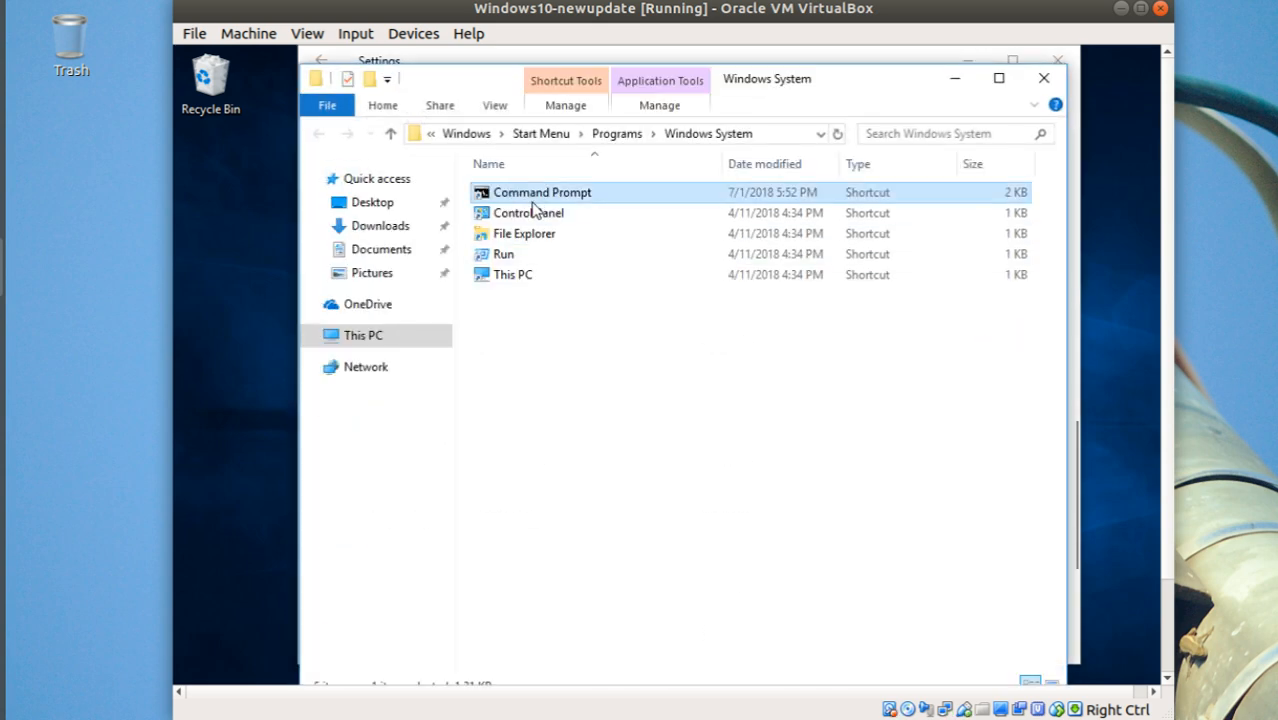
Set the Command Prompt shortcut's advanced properties to Run as administrator, then launch it.
right_click(542, 192)
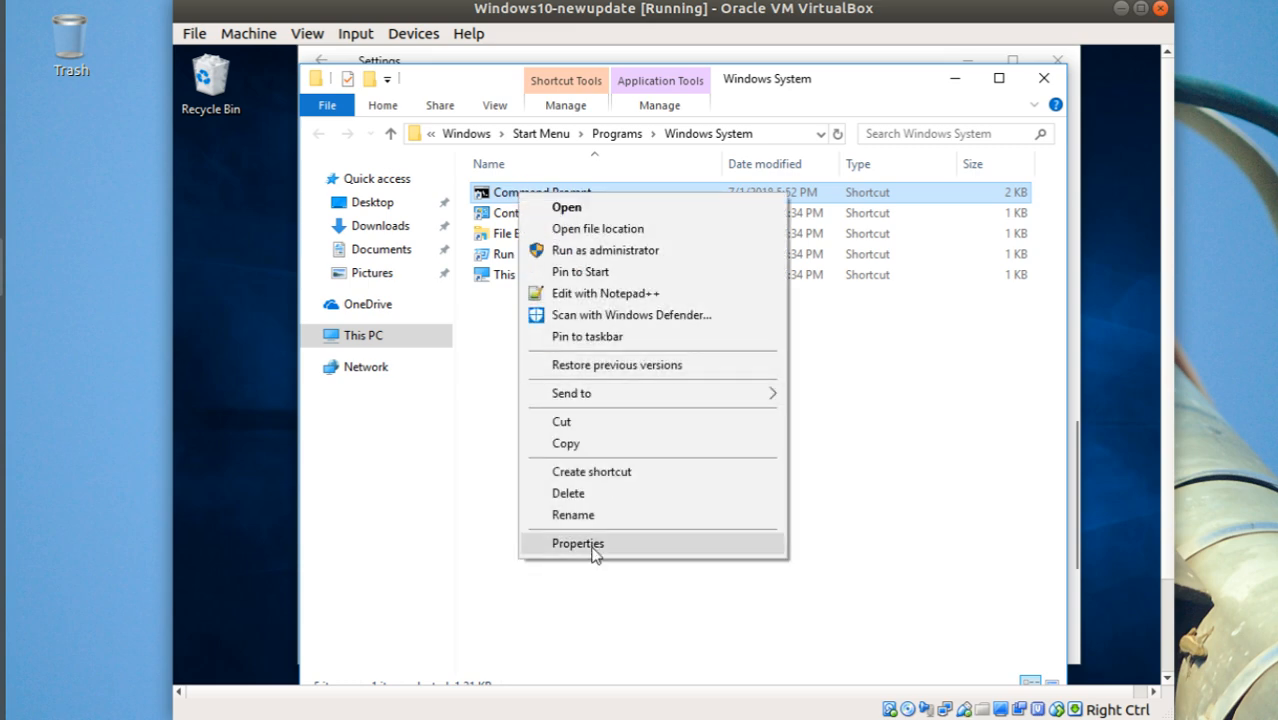
click(577, 543)
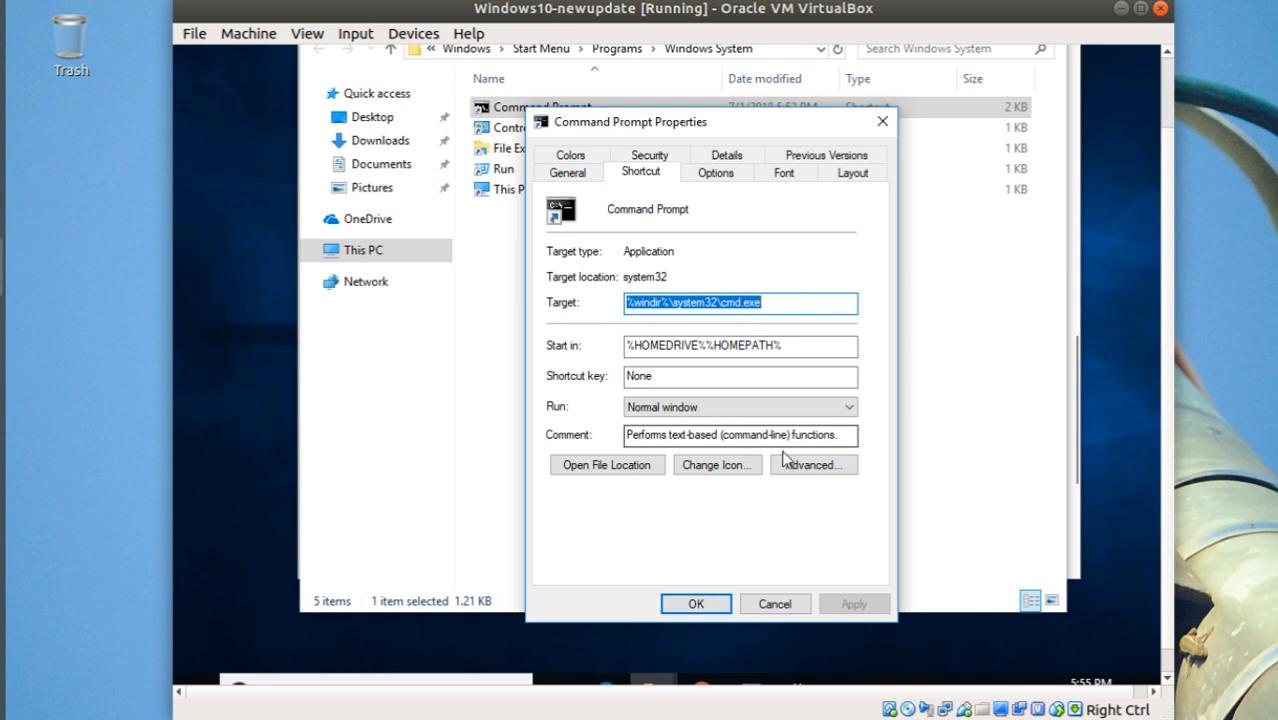
click(812, 464)
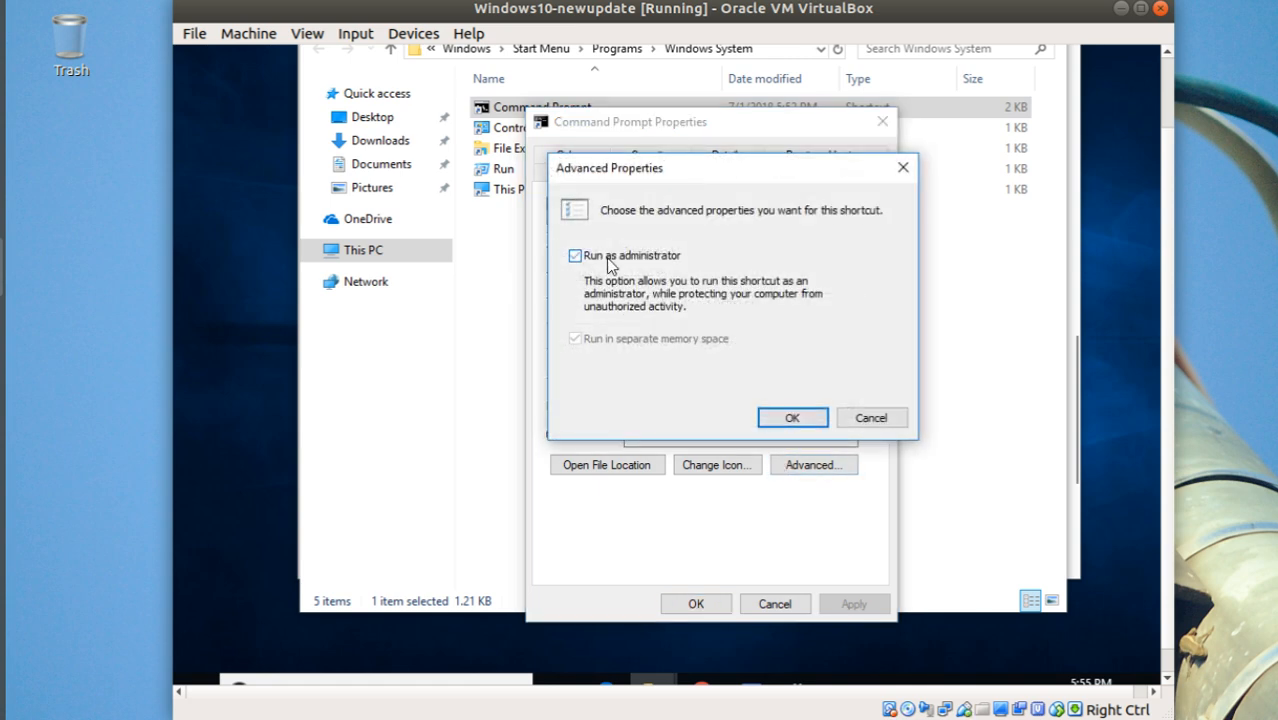
click(792, 417)
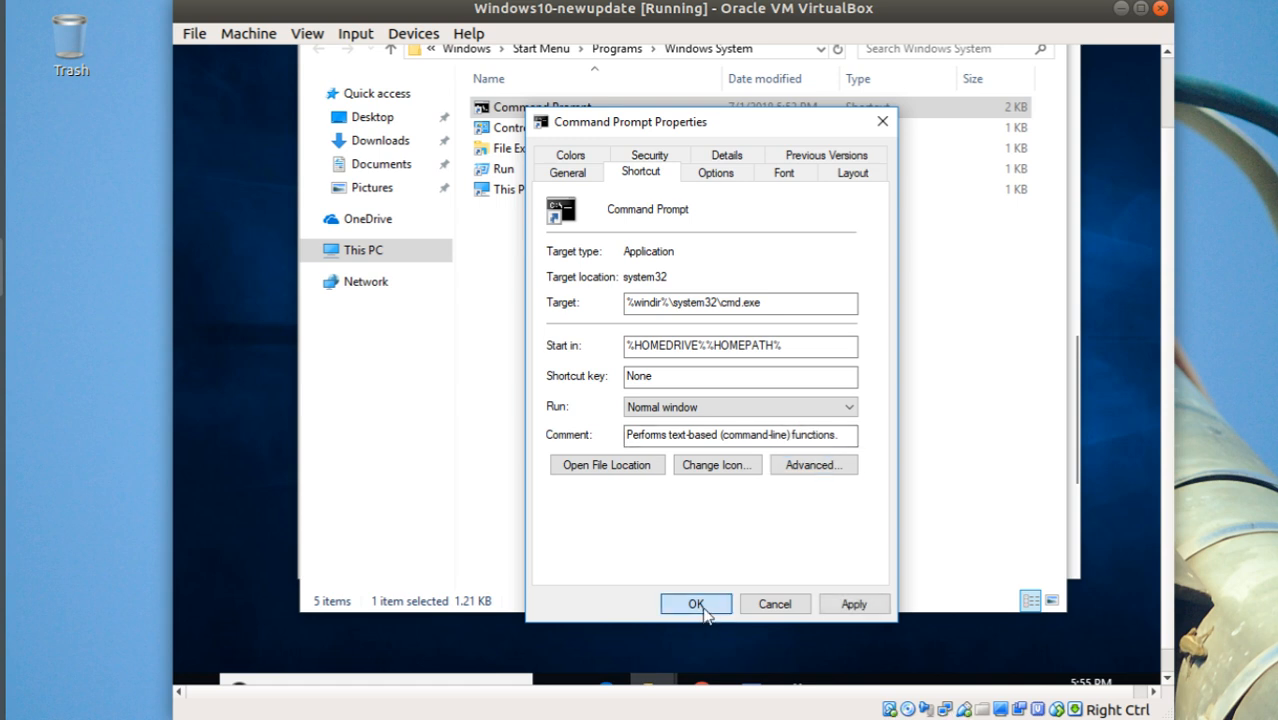
click(695, 603)
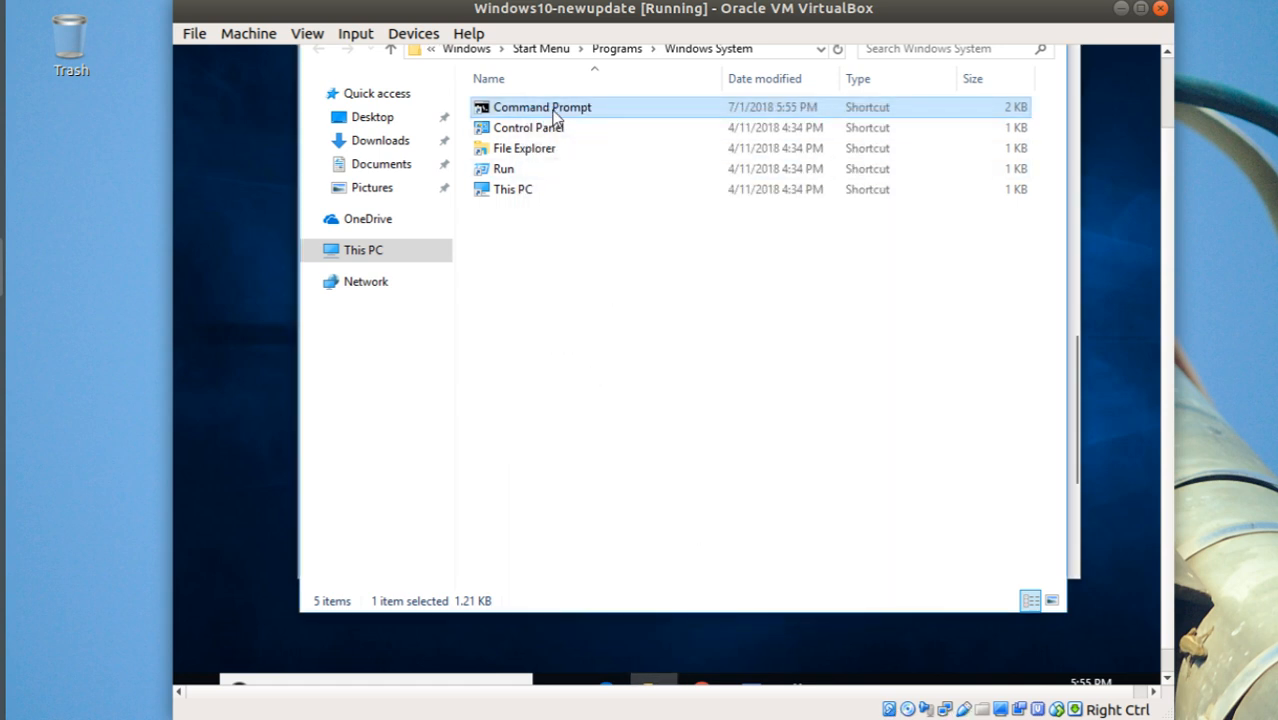
double_click(541, 107)
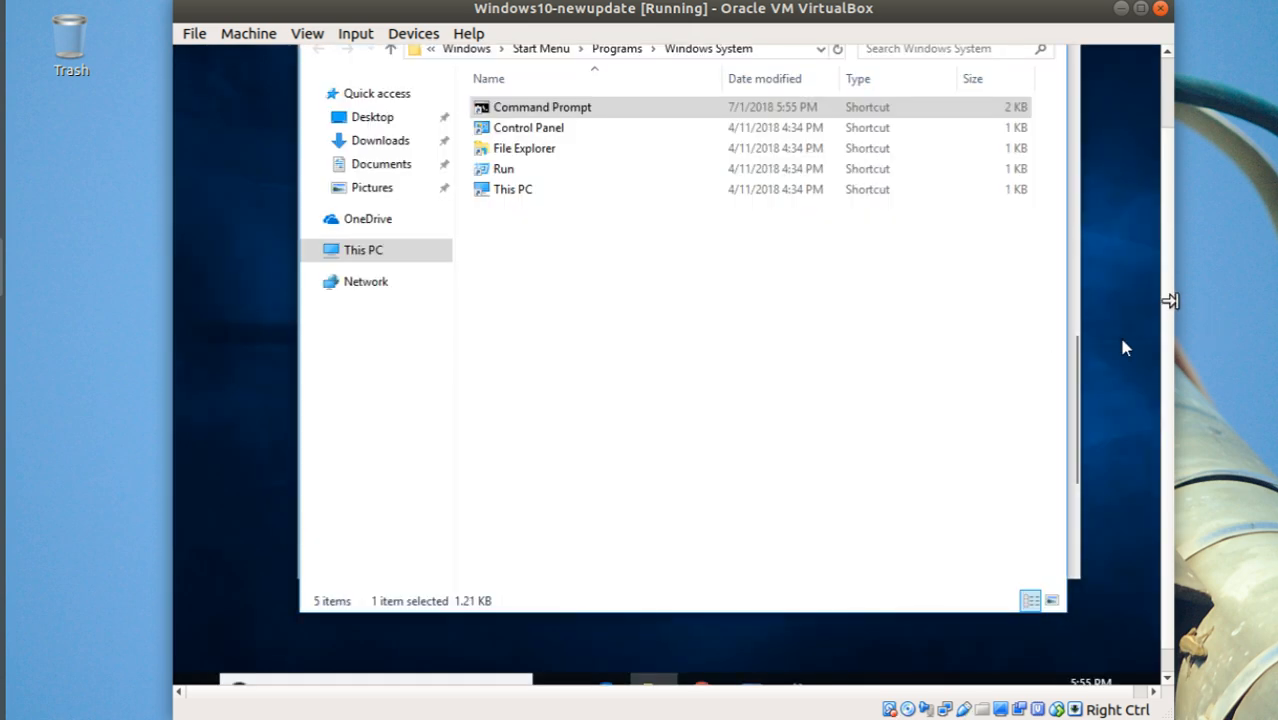
double_click(542, 107)
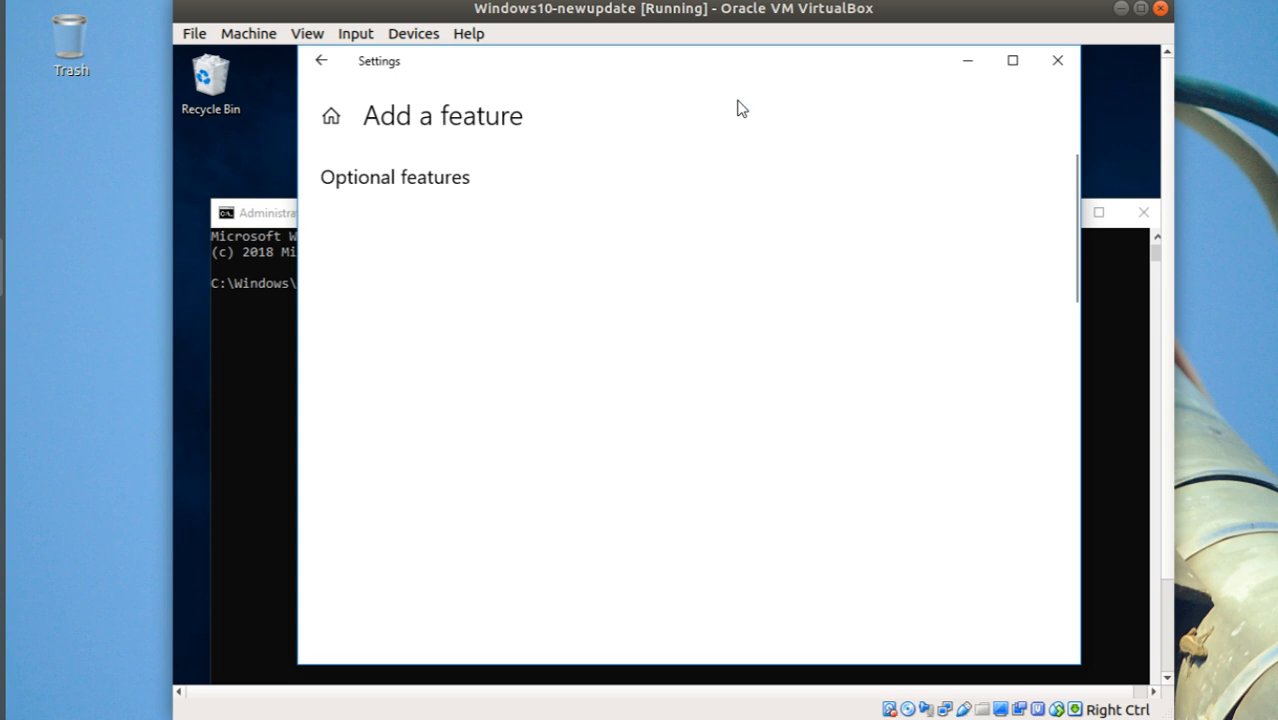
Return to the installed optional features and select the OpenSSH Server entry.
click(321, 60)
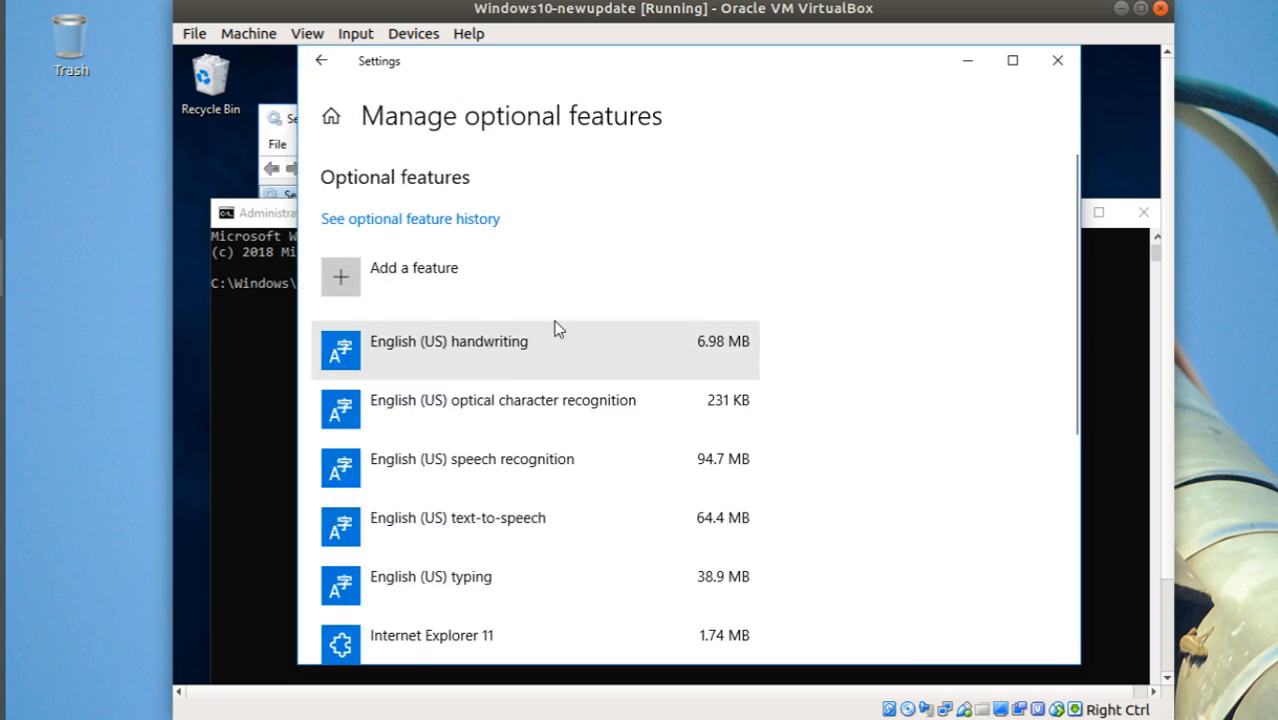
scroll(down, 3)
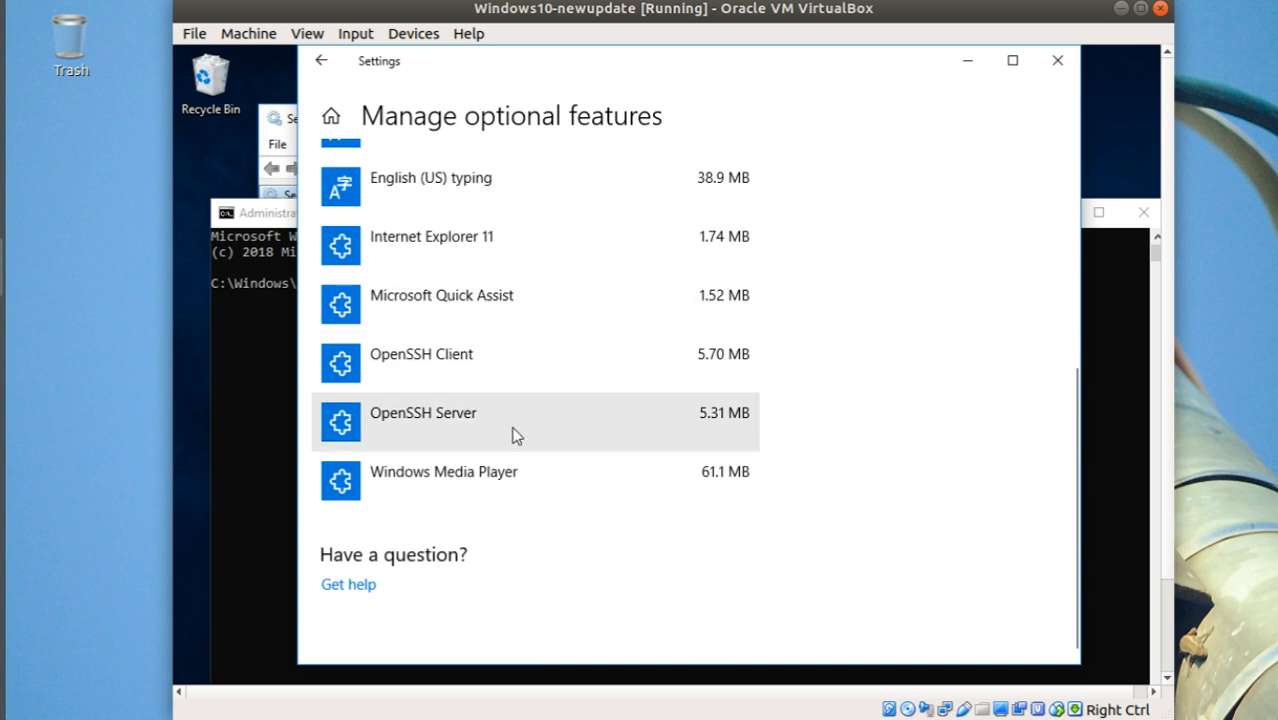
click(422, 413)
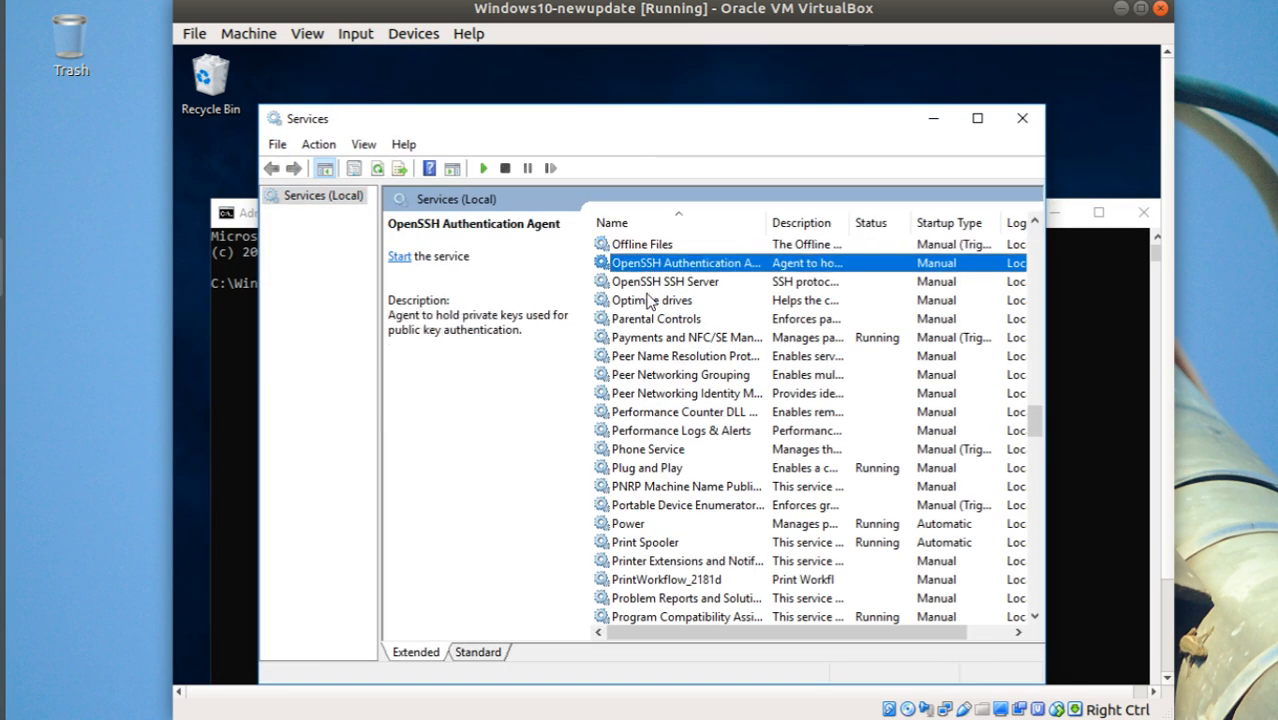
Select the OpenSSH SSH Server service and open its Properties dialog.
click(665, 281)
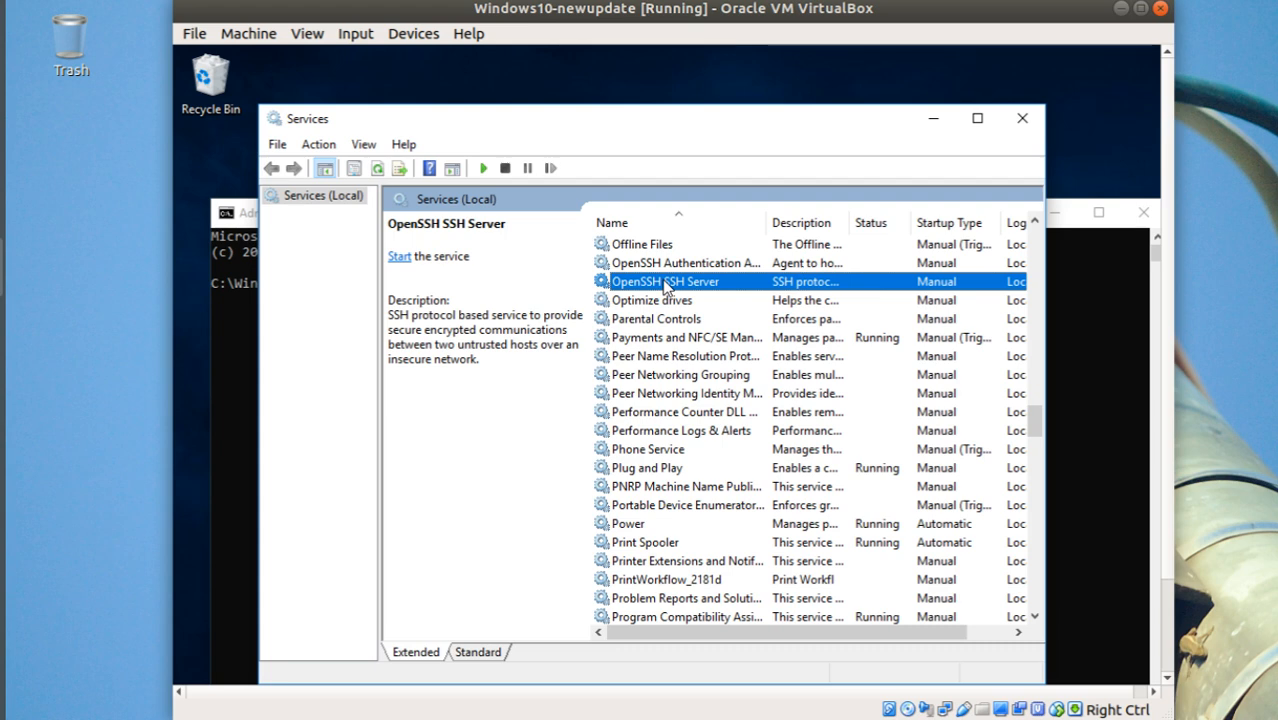
right_click(665, 281)
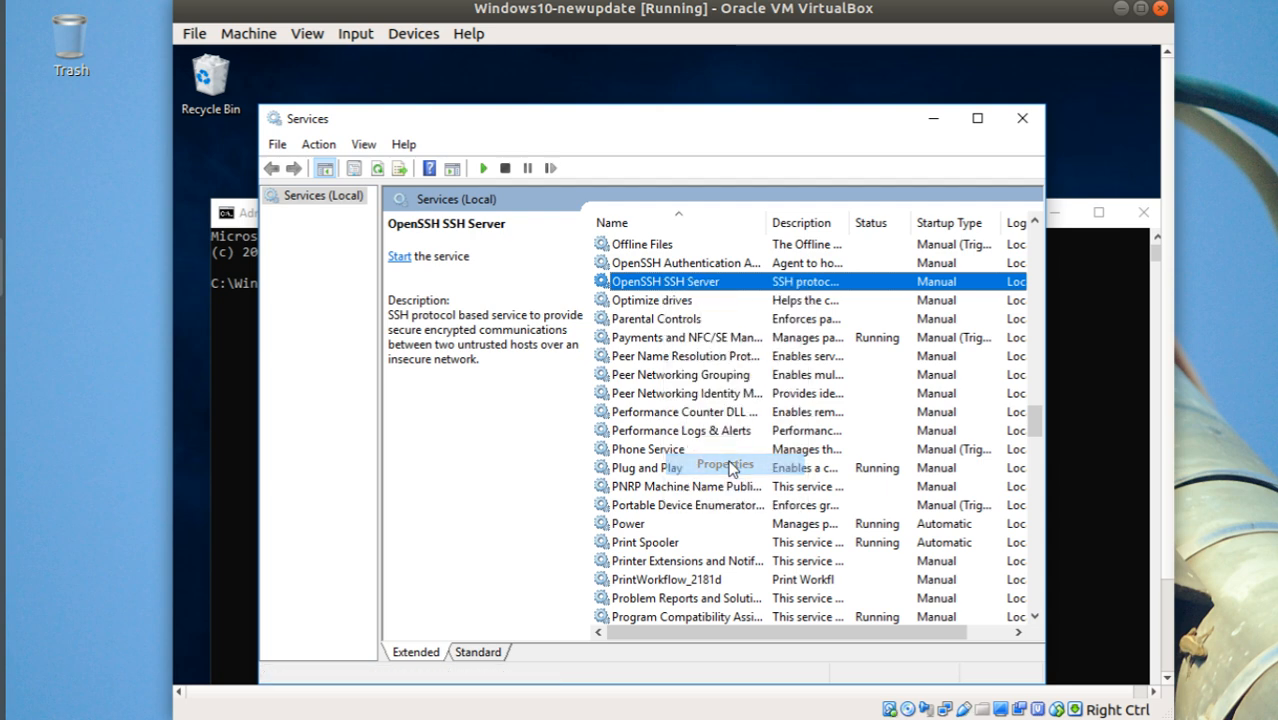
click(813, 384)
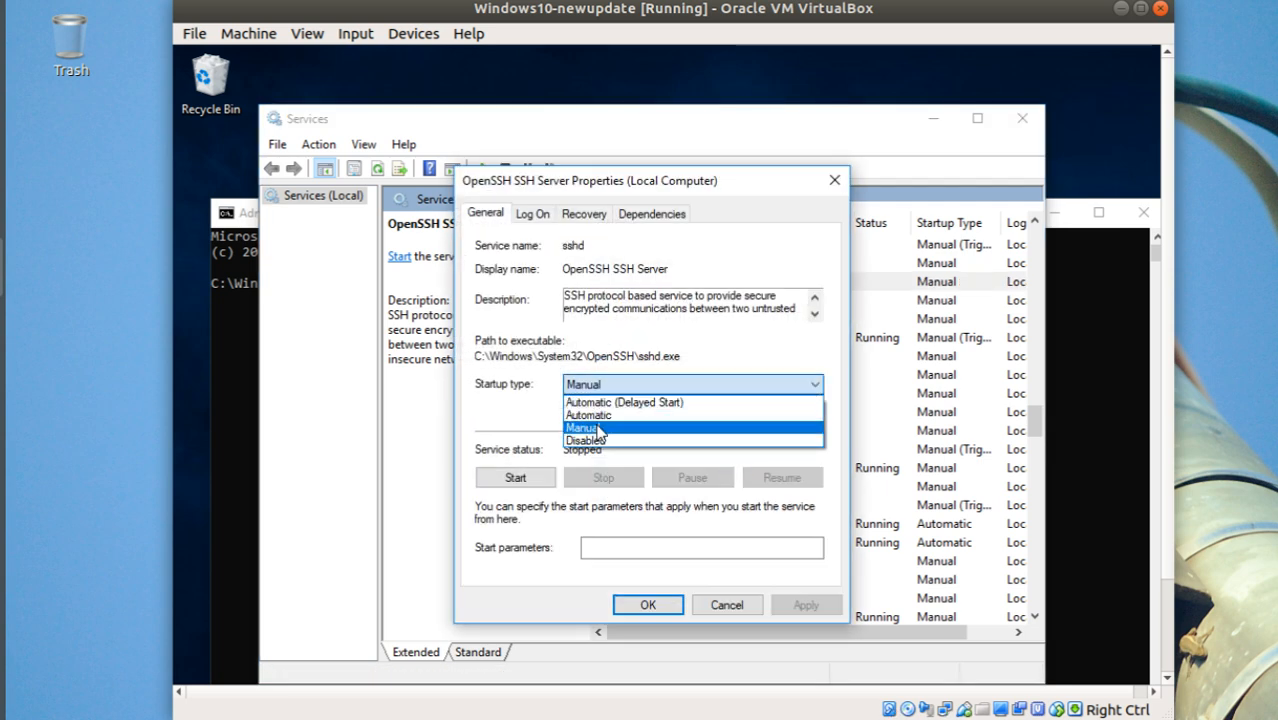
mouse_move(600, 402)
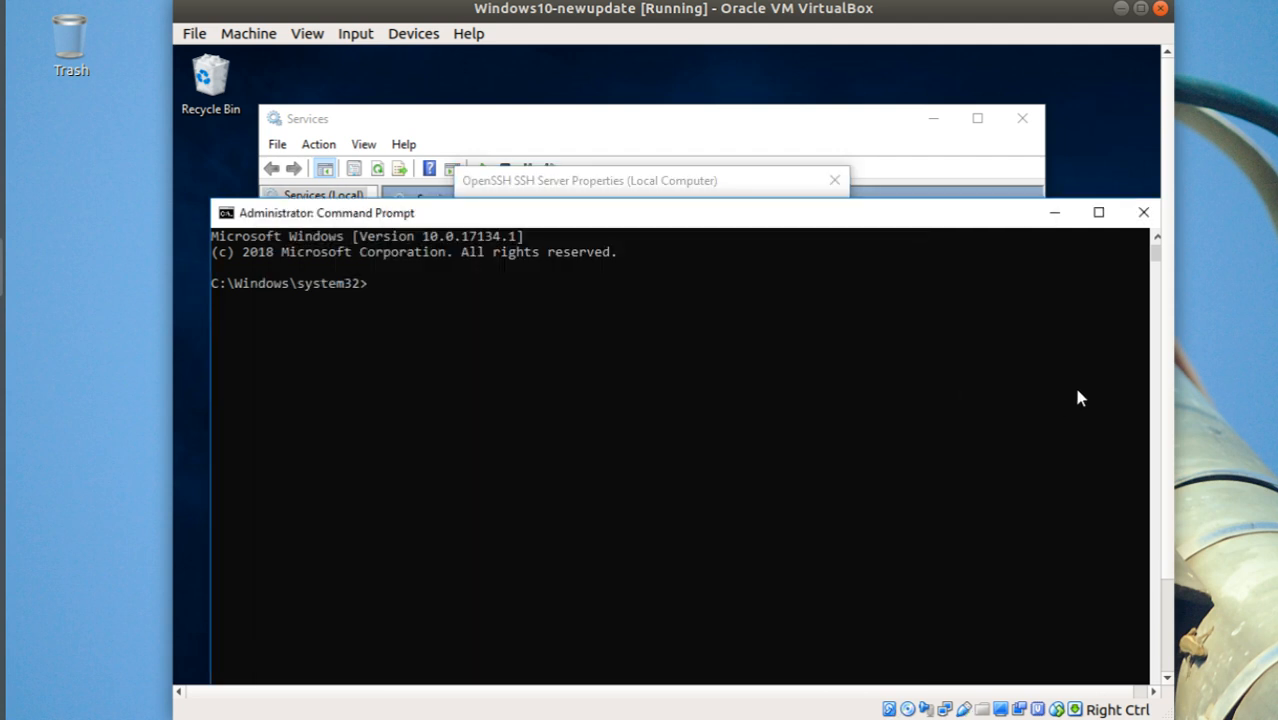
Run 'netstat -a | findstr 22' in Command Prompt.
text(netstat -a | fi)
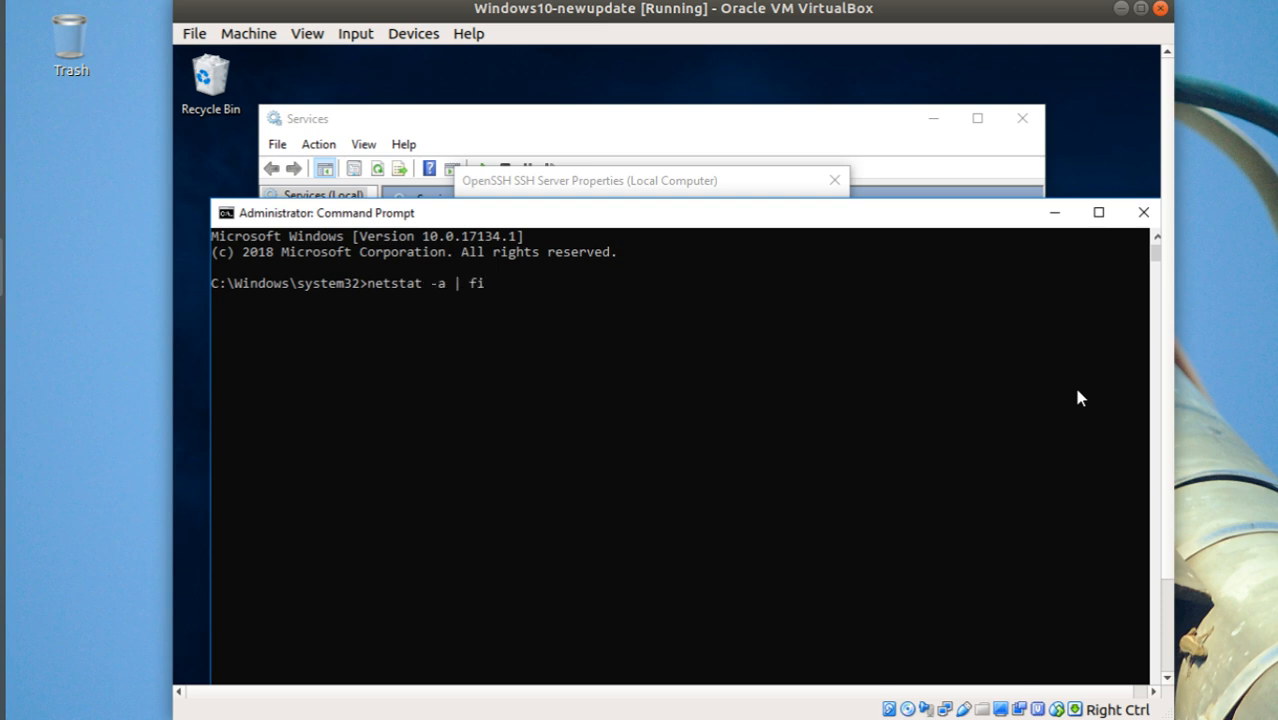
text(ndstr)
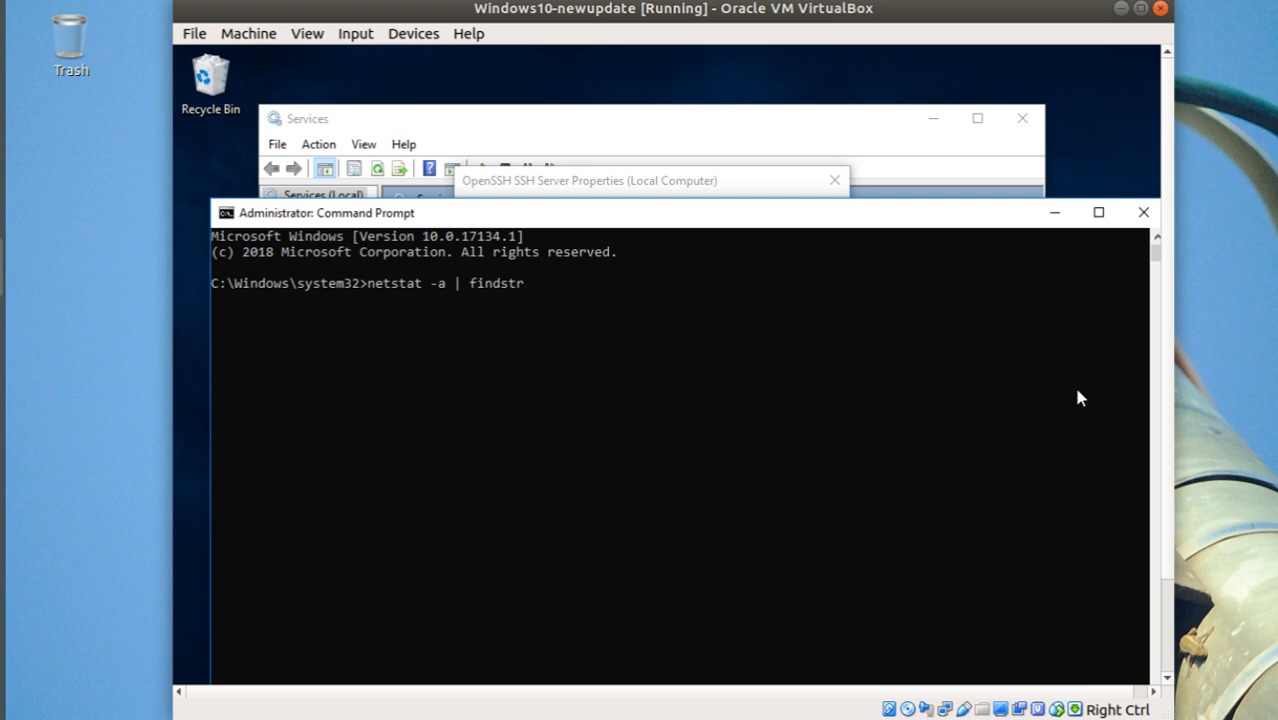
text(22)
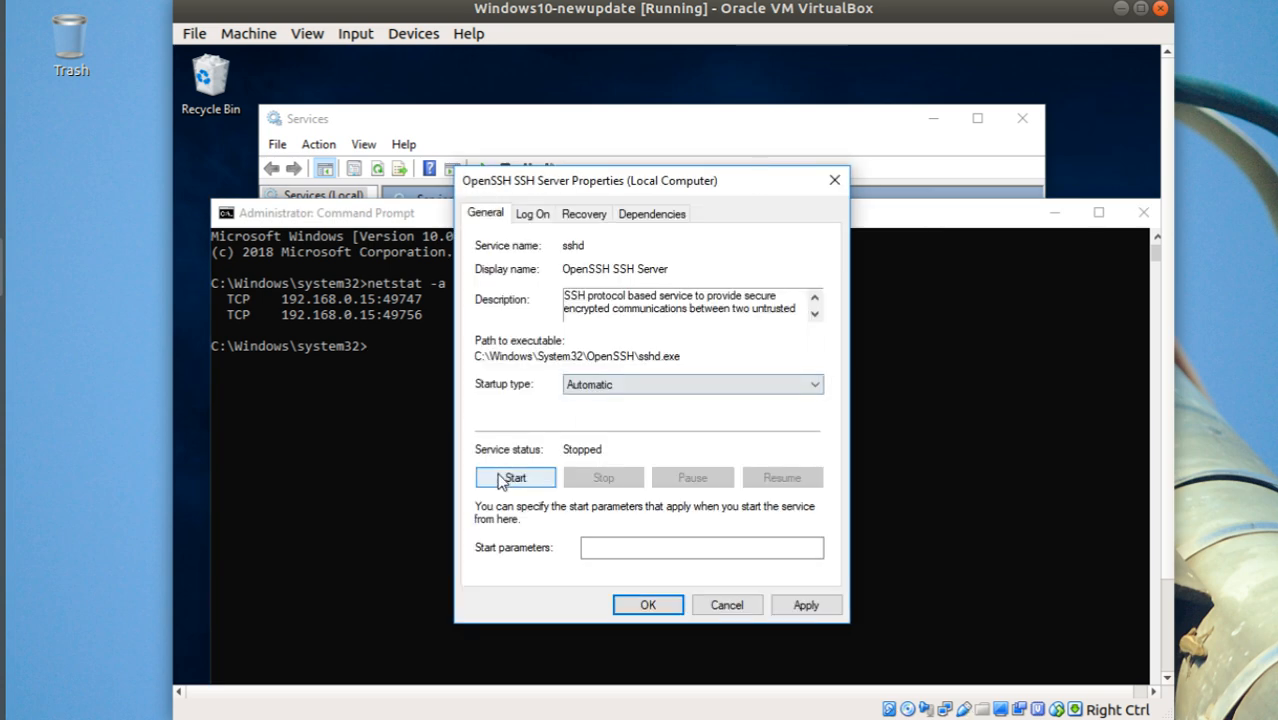
Start OpenSSH SSH Server, close its properties, and select the 0.0.0.0:22 listener in netstat output.
click(515, 477)
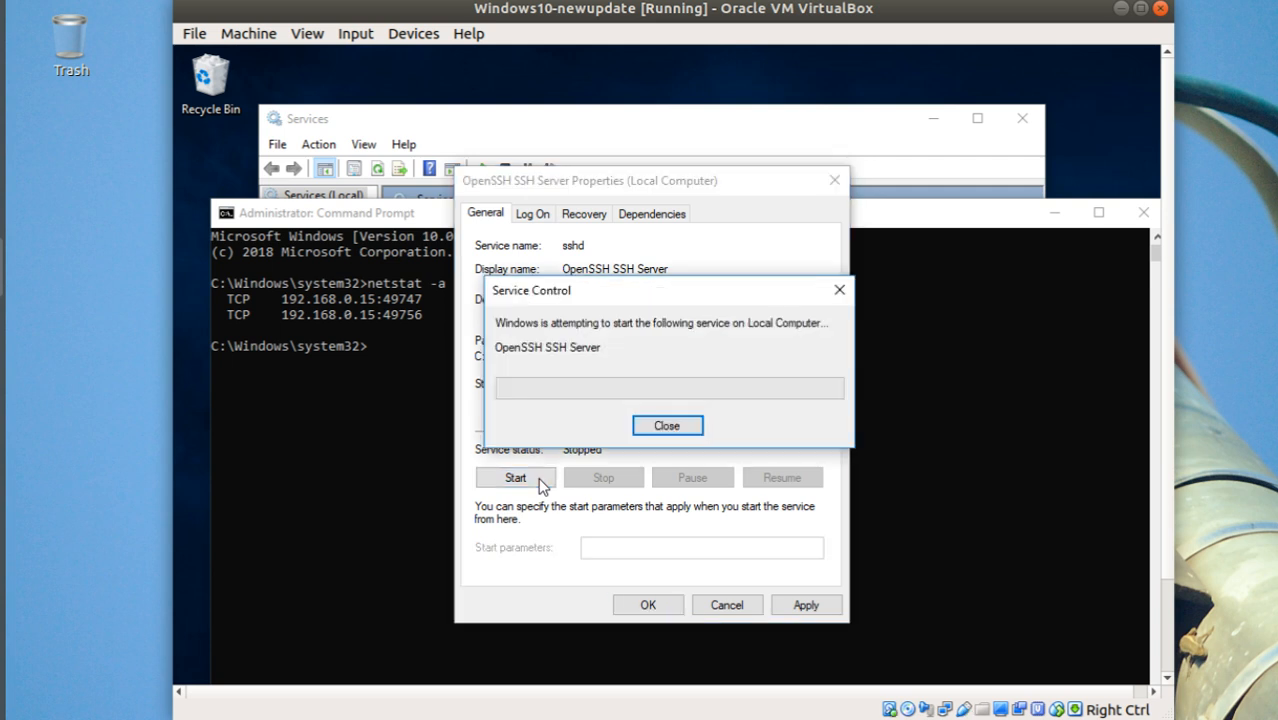
click(667, 425)
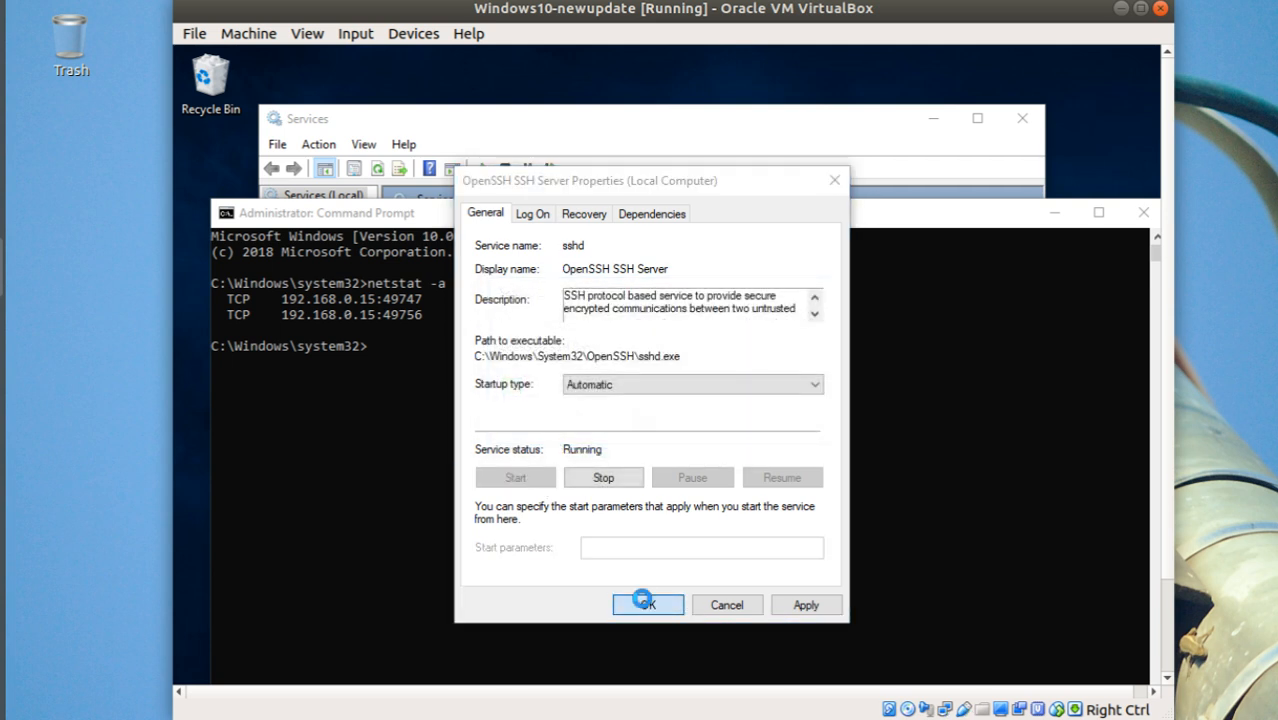
click(647, 604)
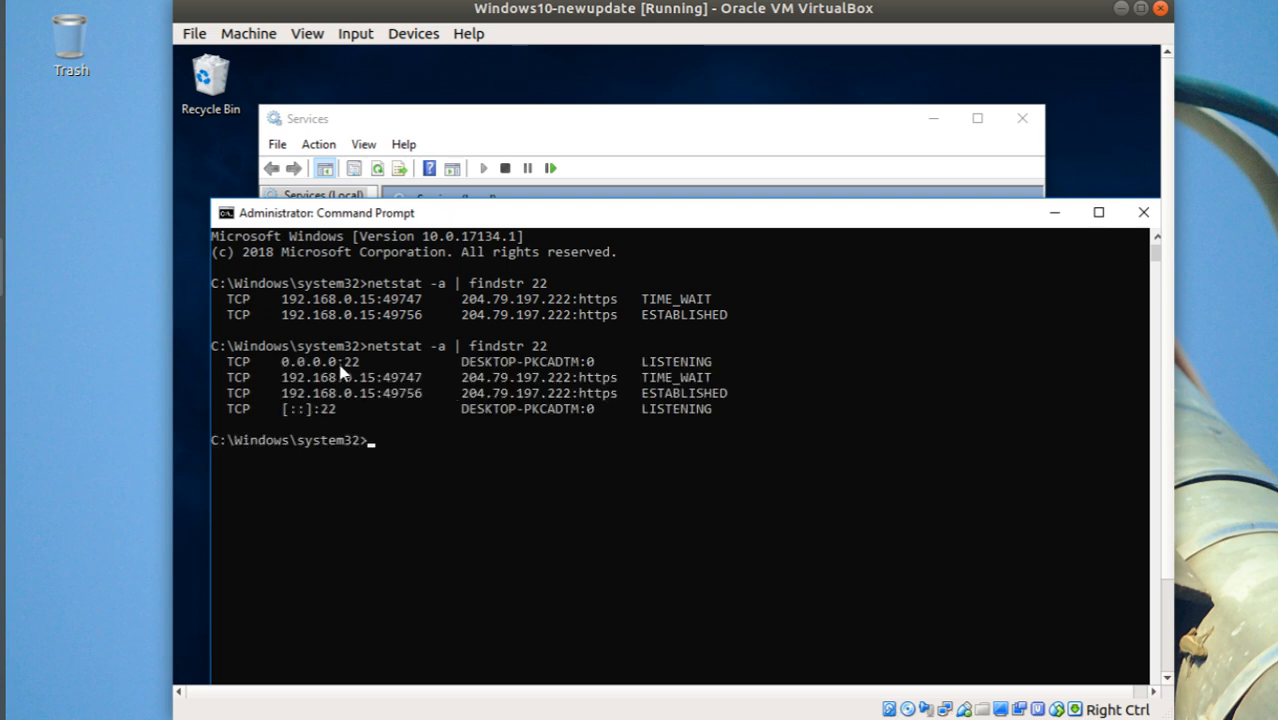
double_click(318, 361)
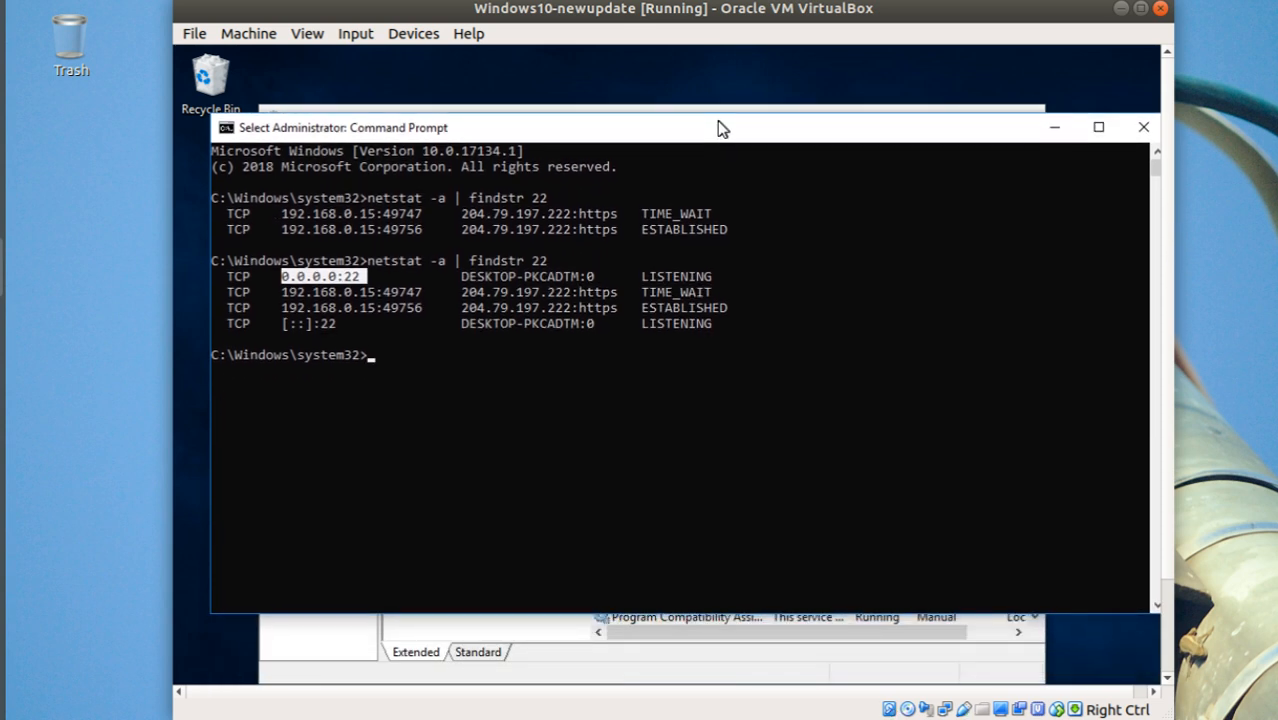
mouse_move(590, 345)
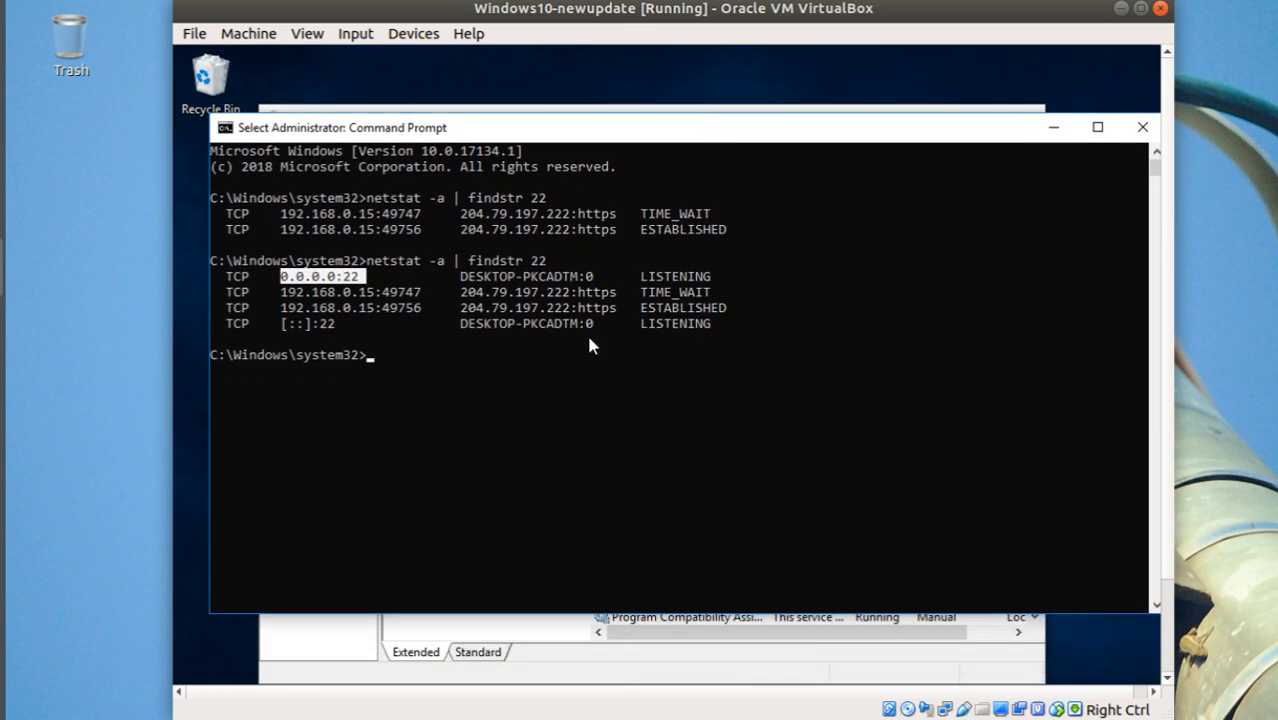
text(ssh)
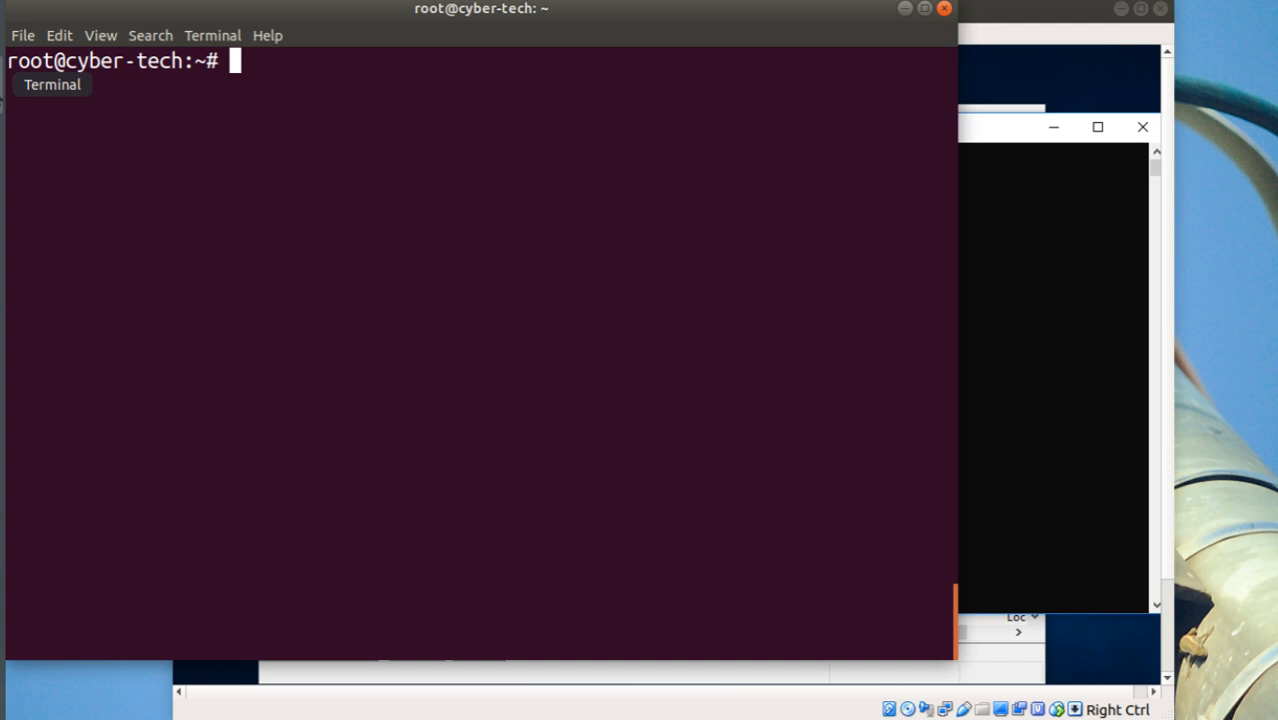
text(ssh)
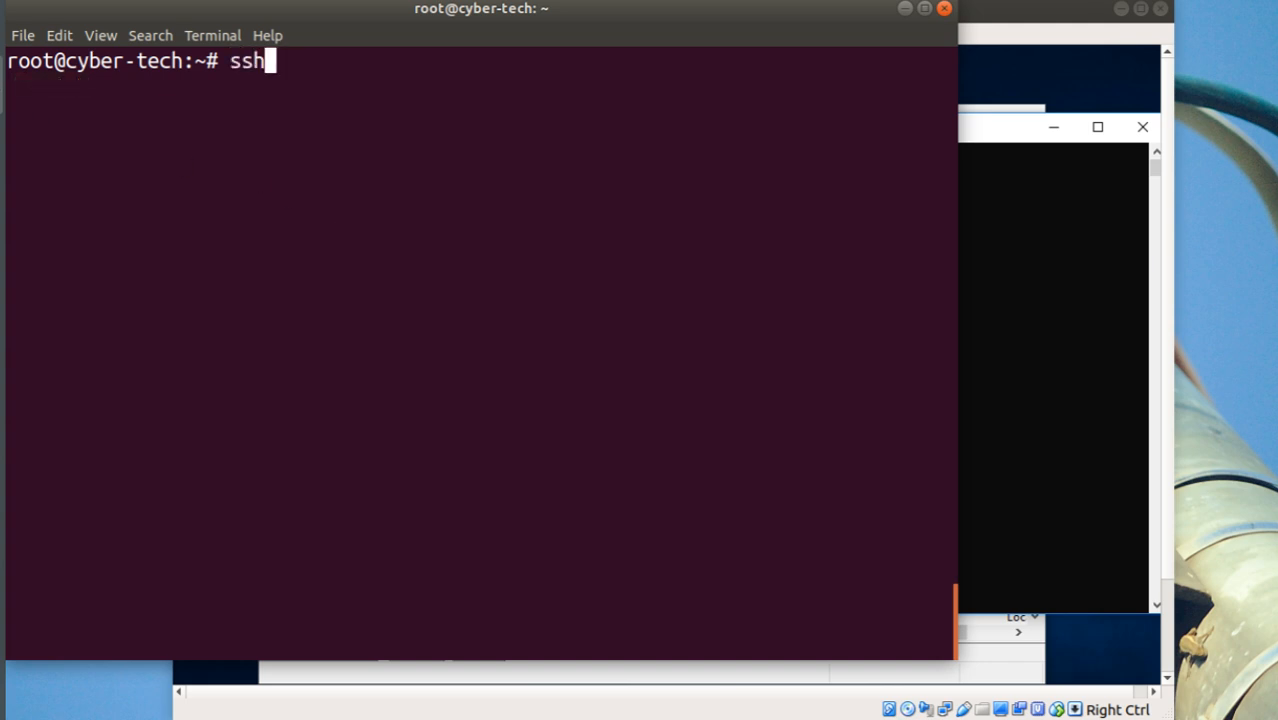
text(client)
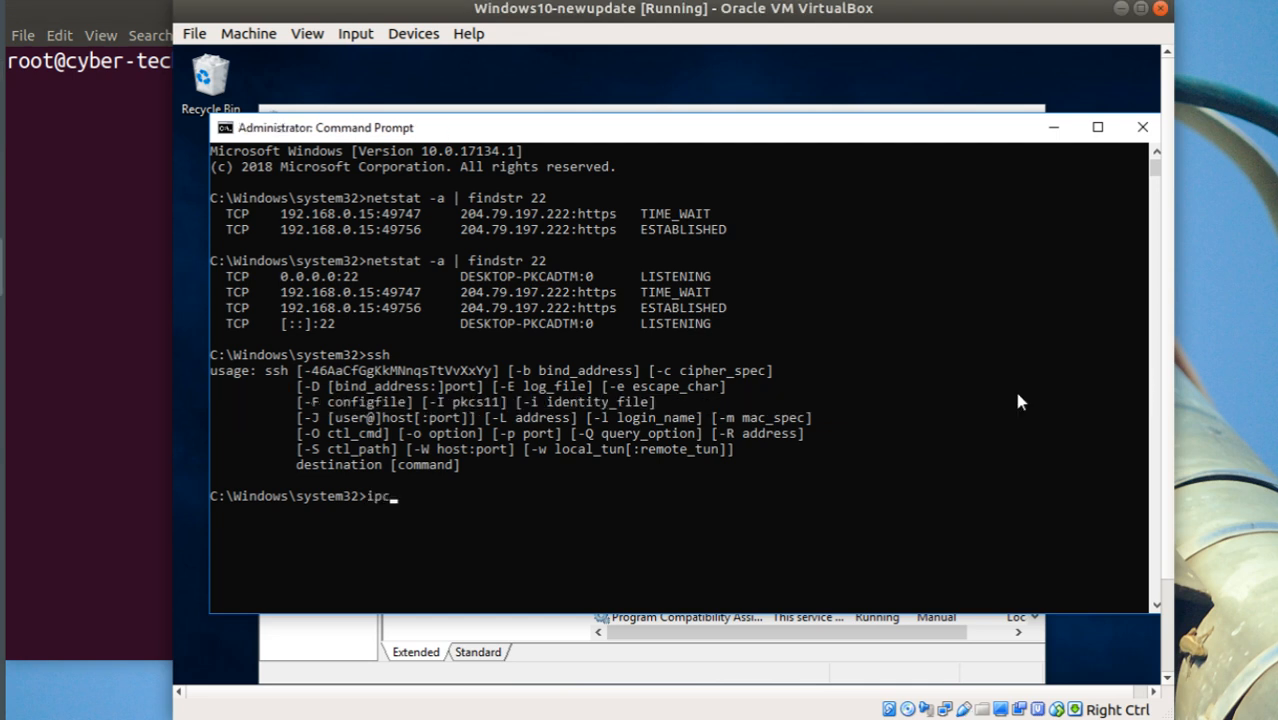
text(onfig)
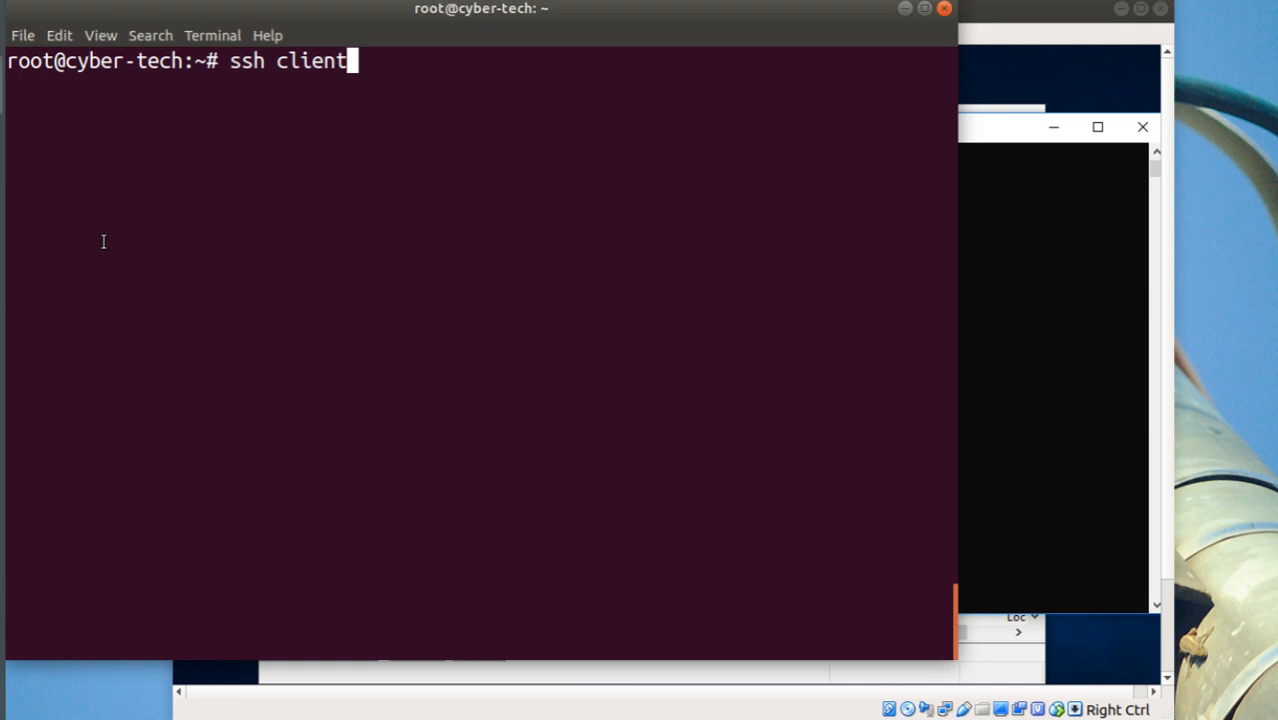
text(2)
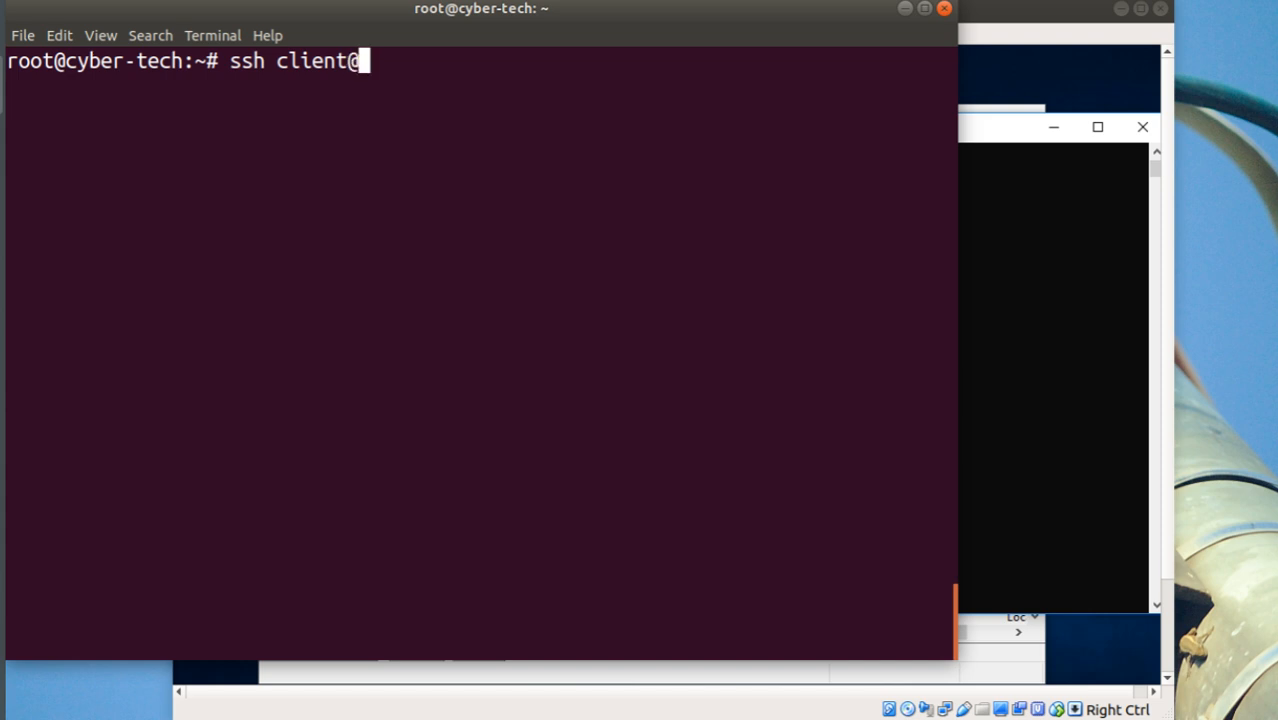
text(192.168.56)
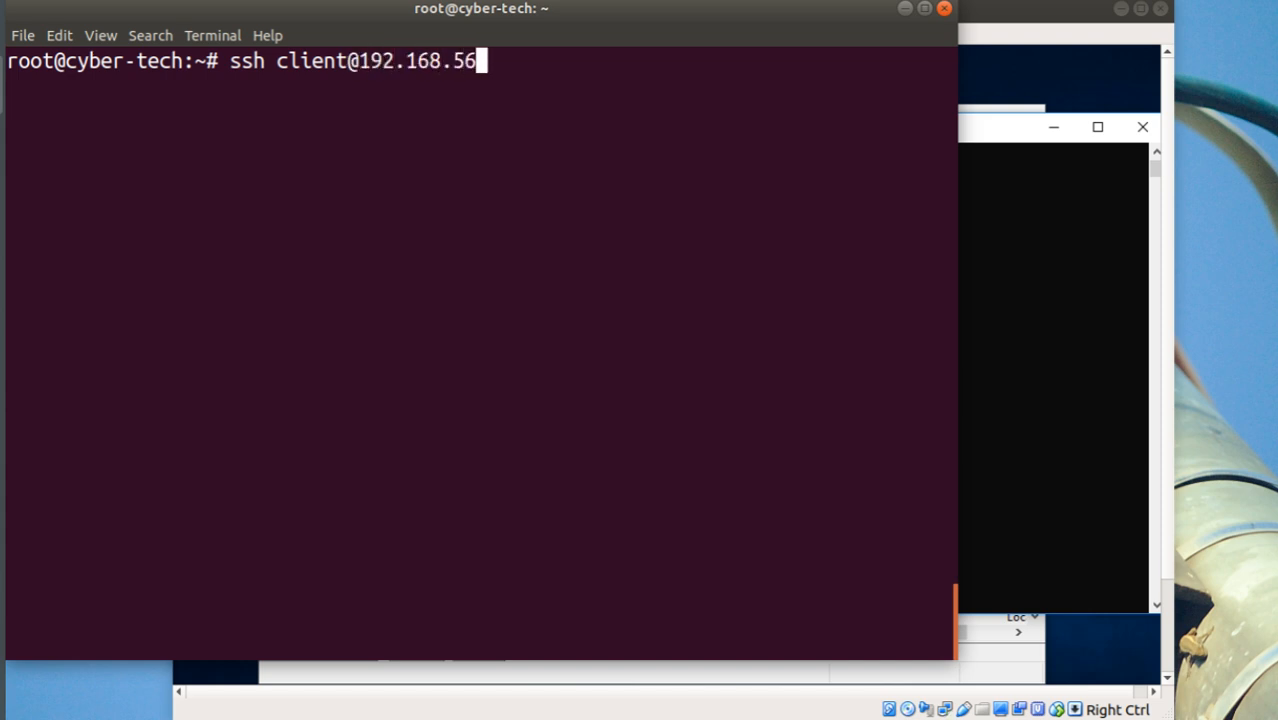
text(.101)
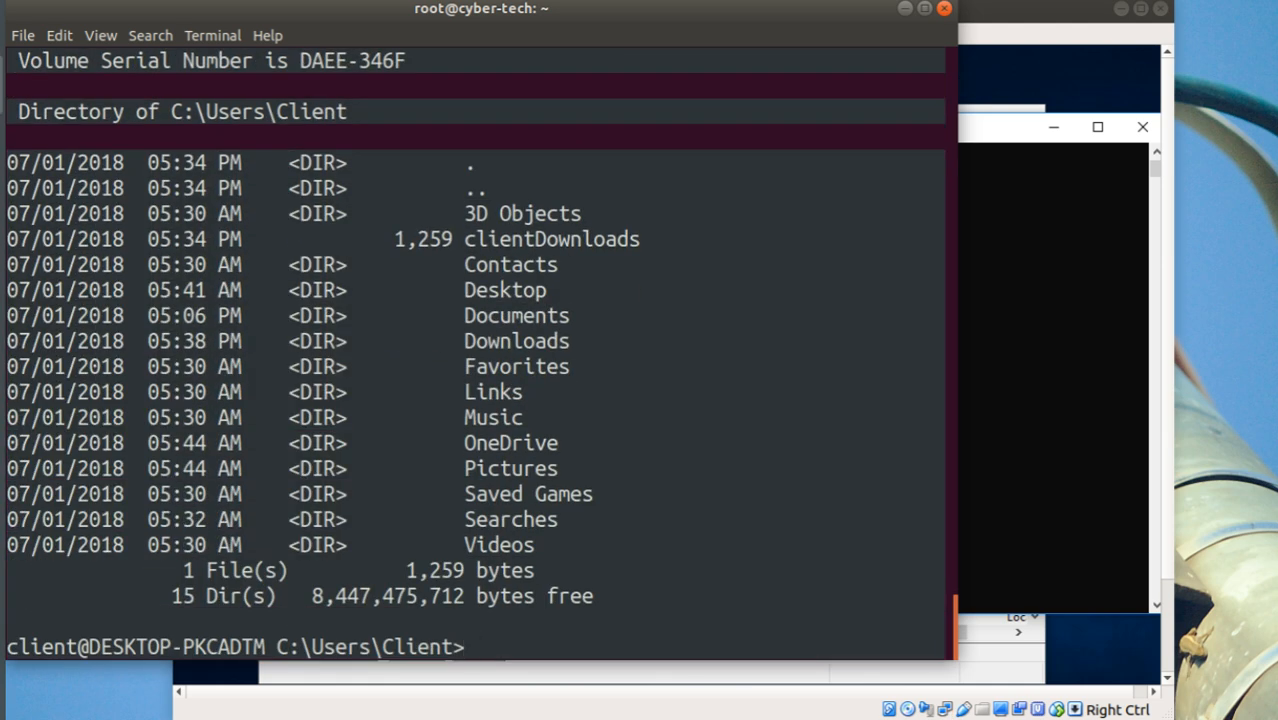
Exit the SSH session and change into the OpenSSH folder in the guest's Command Prompt.
text(exit)
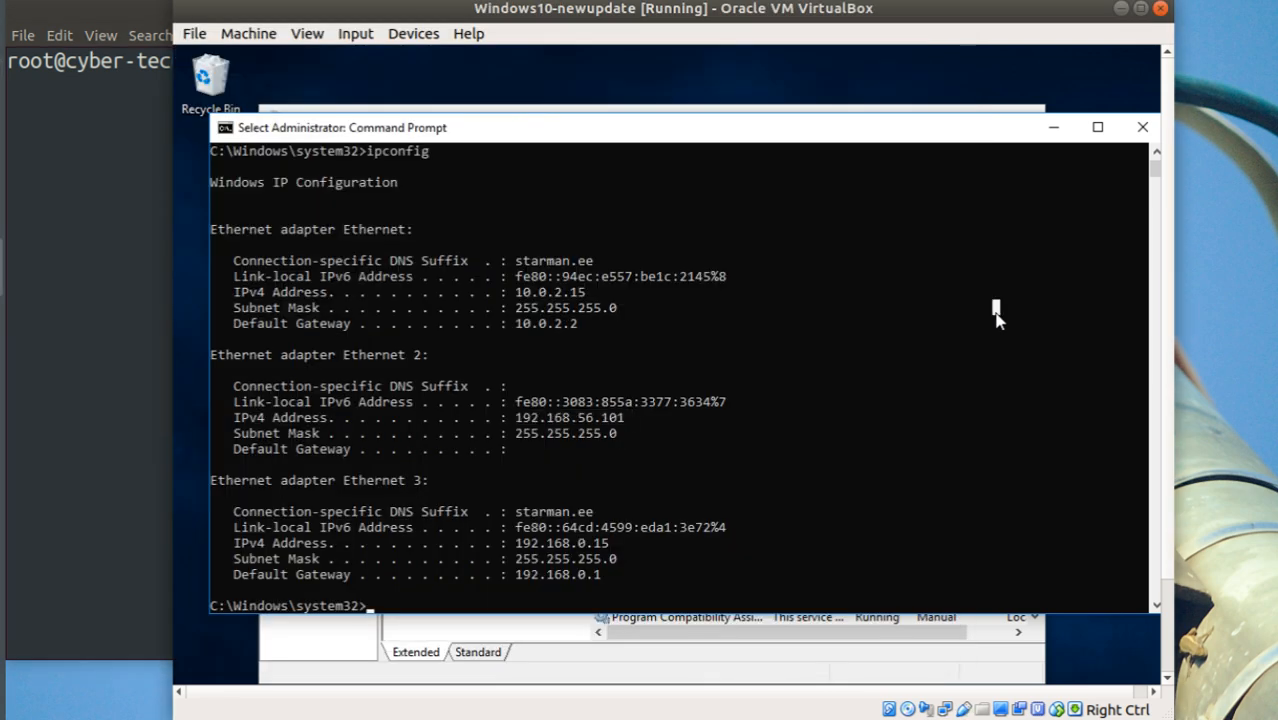
text(cd OpenSSH)
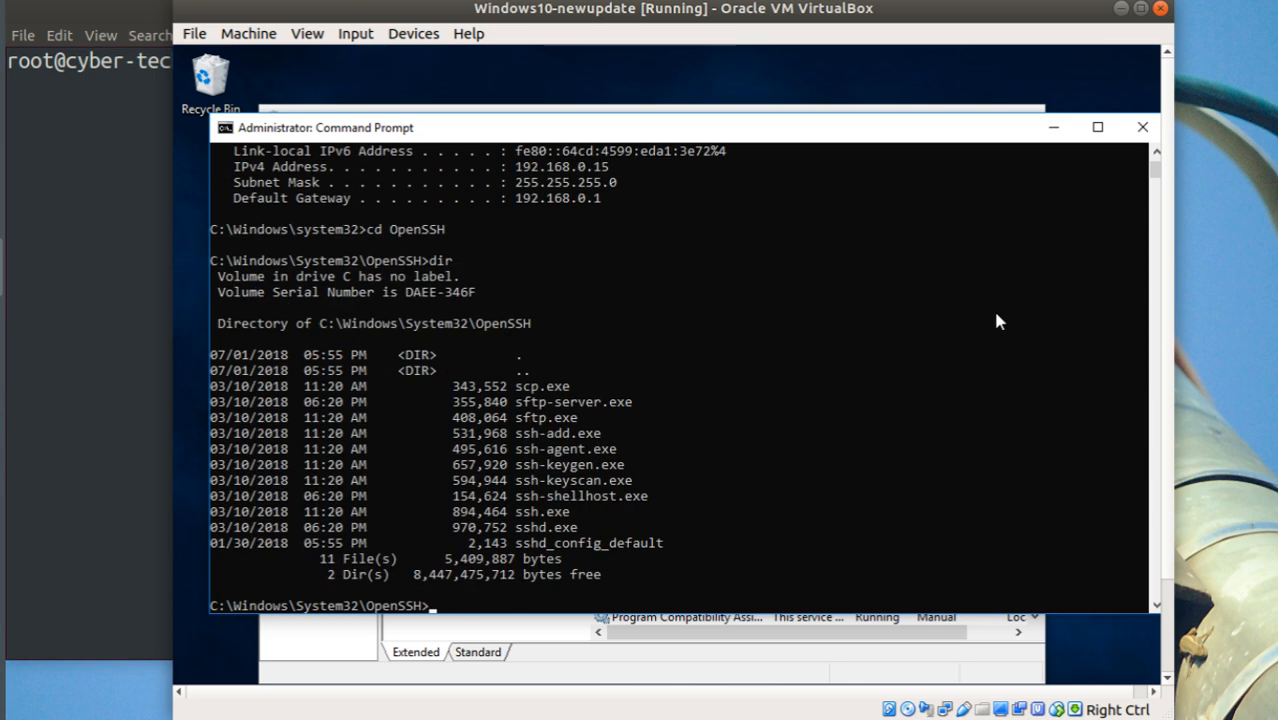
mouse_move(522, 447)
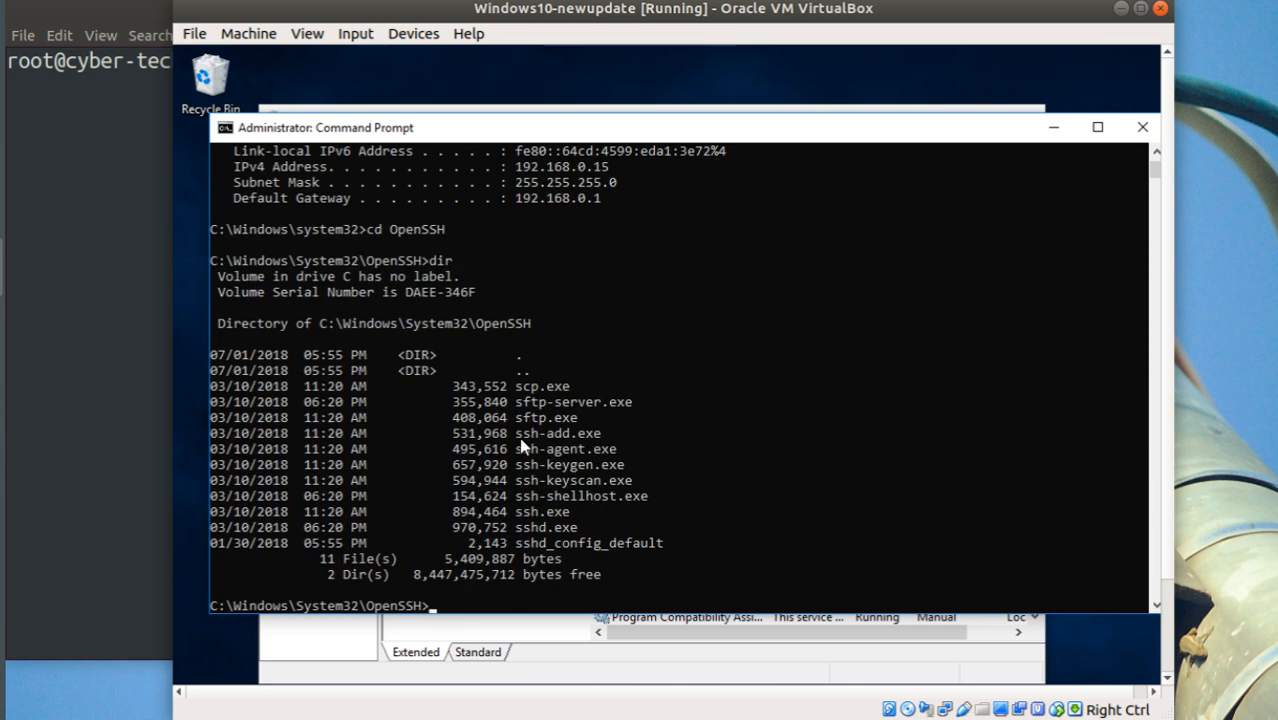
Open sshd_config_default in Notepad from the guest's OpenSSH folder.
text(notepa)
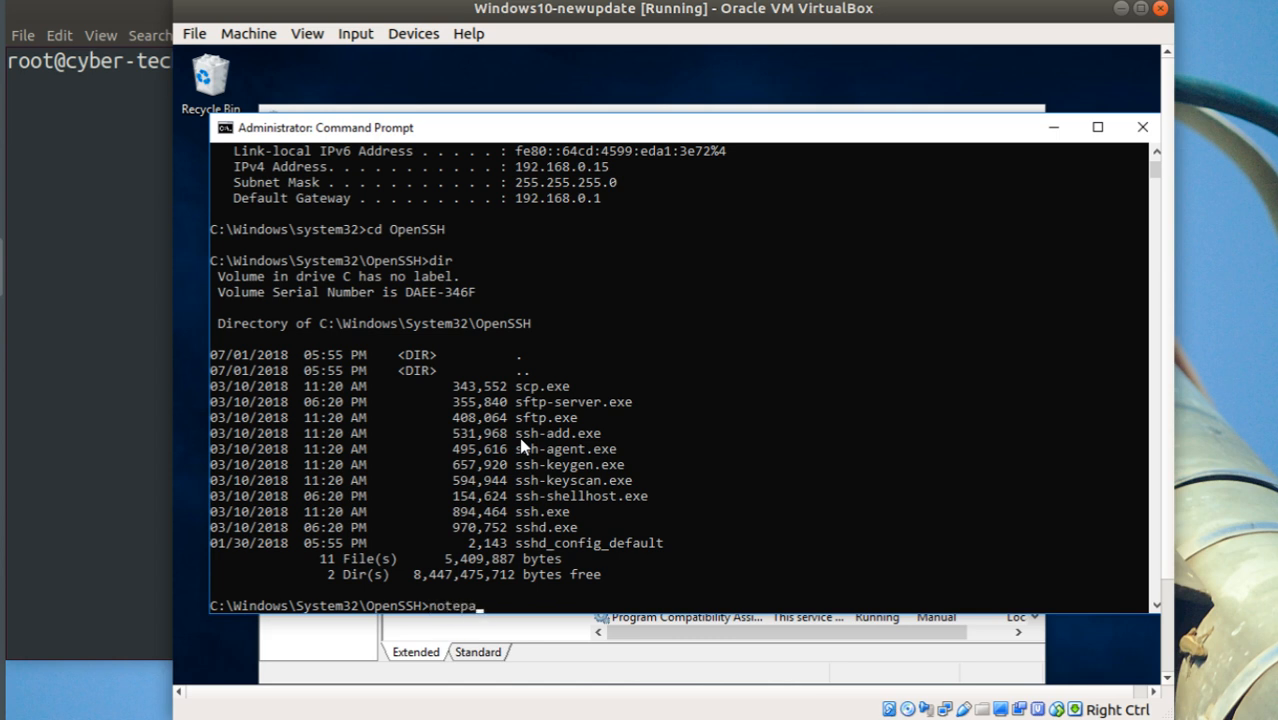
text(ssh)
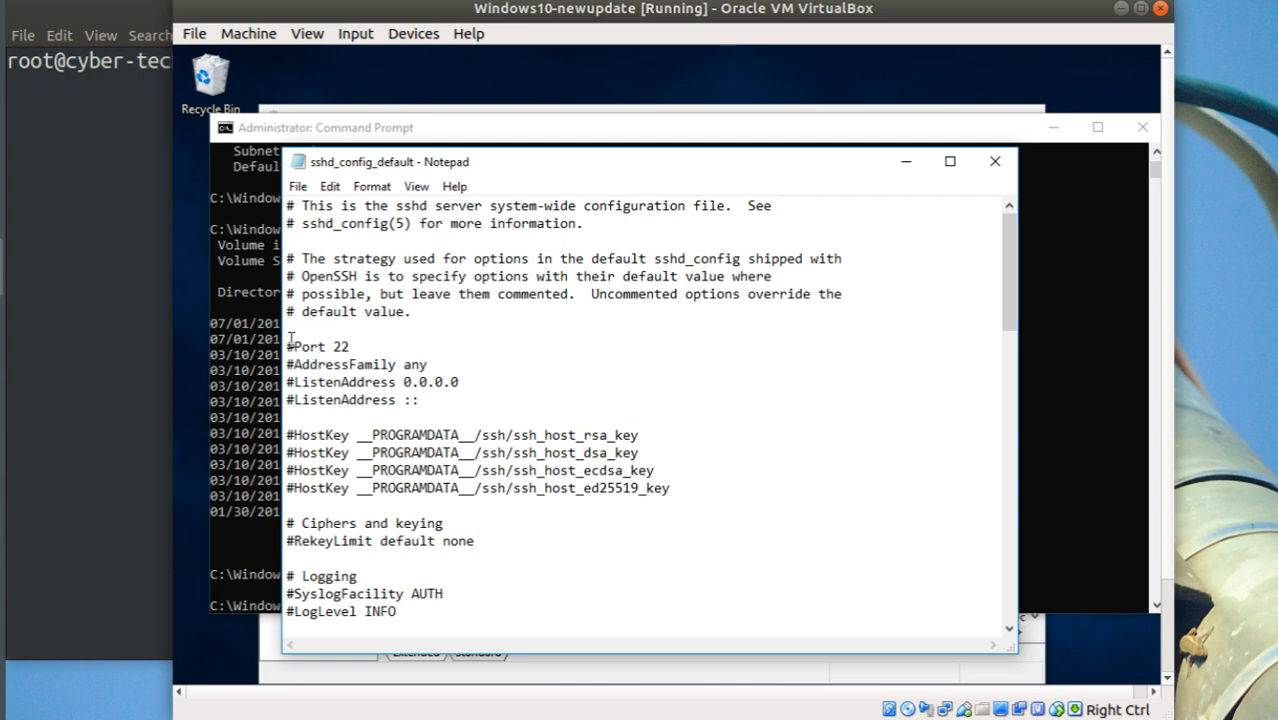
Scroll through sshd_config_default's port and authentication settings, then return to the Ubuntu terminal.
scroll(down, 3)
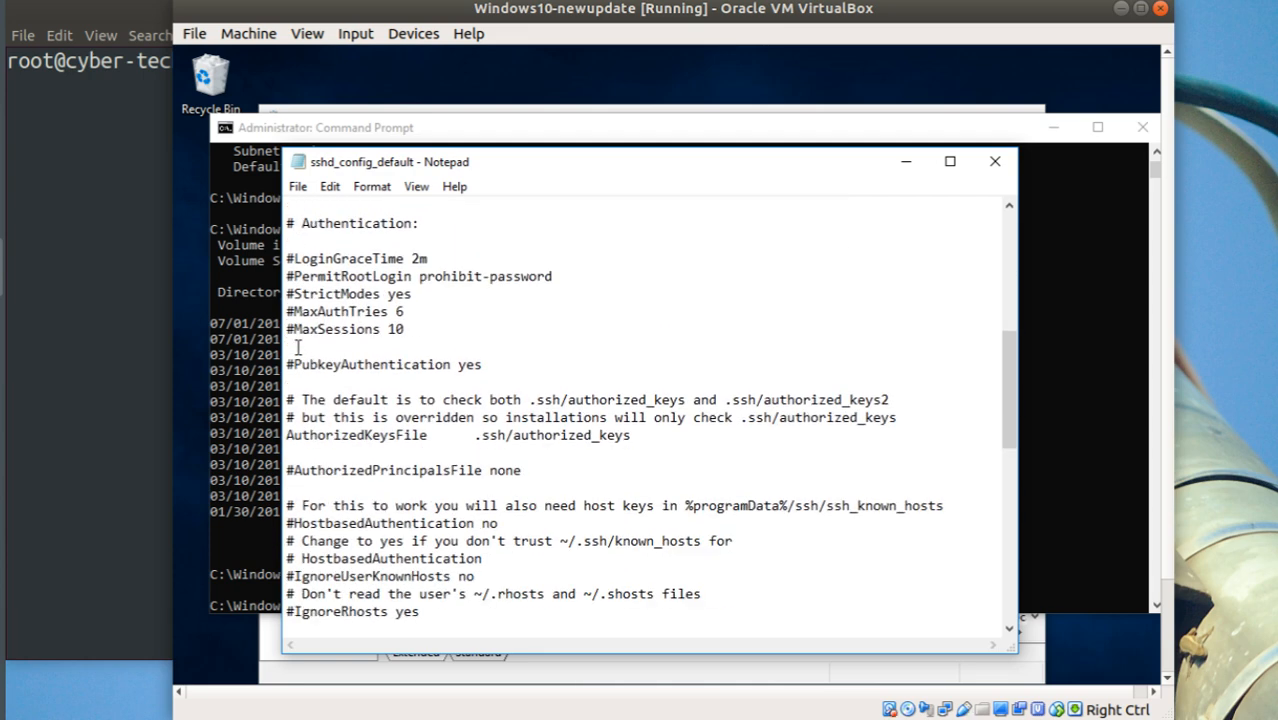
scroll(down, 3)
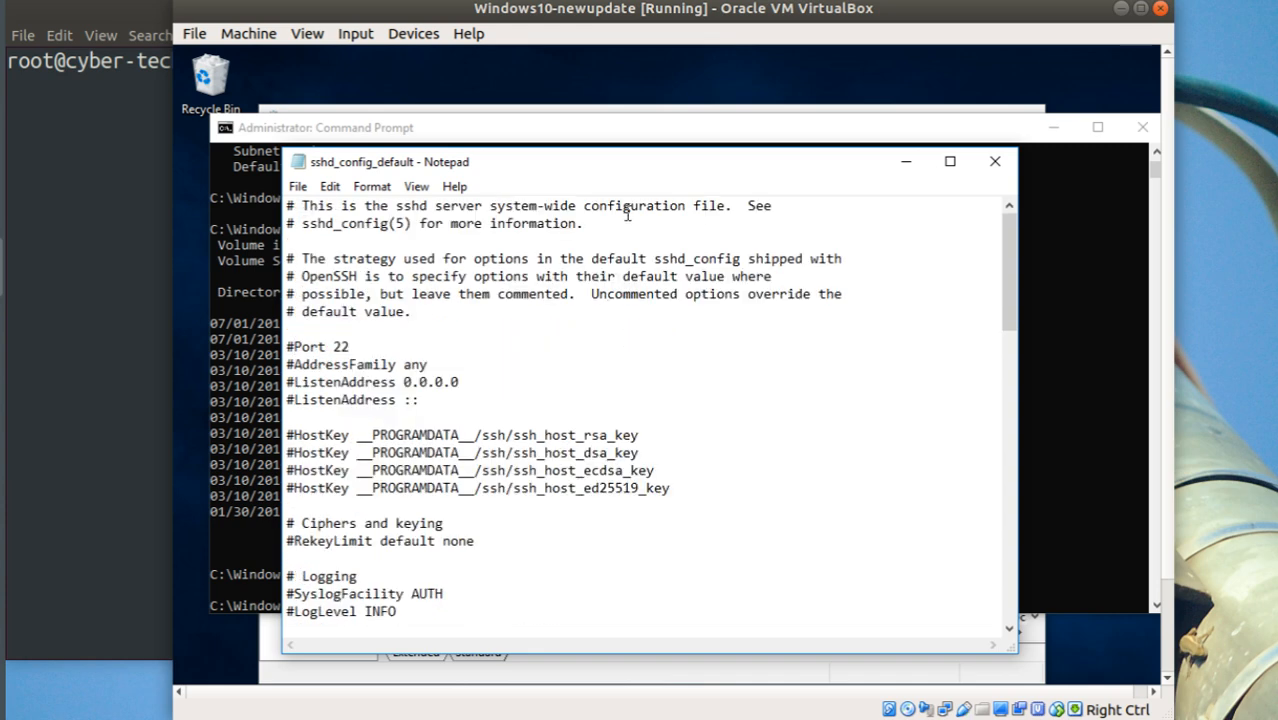
click(994, 161)
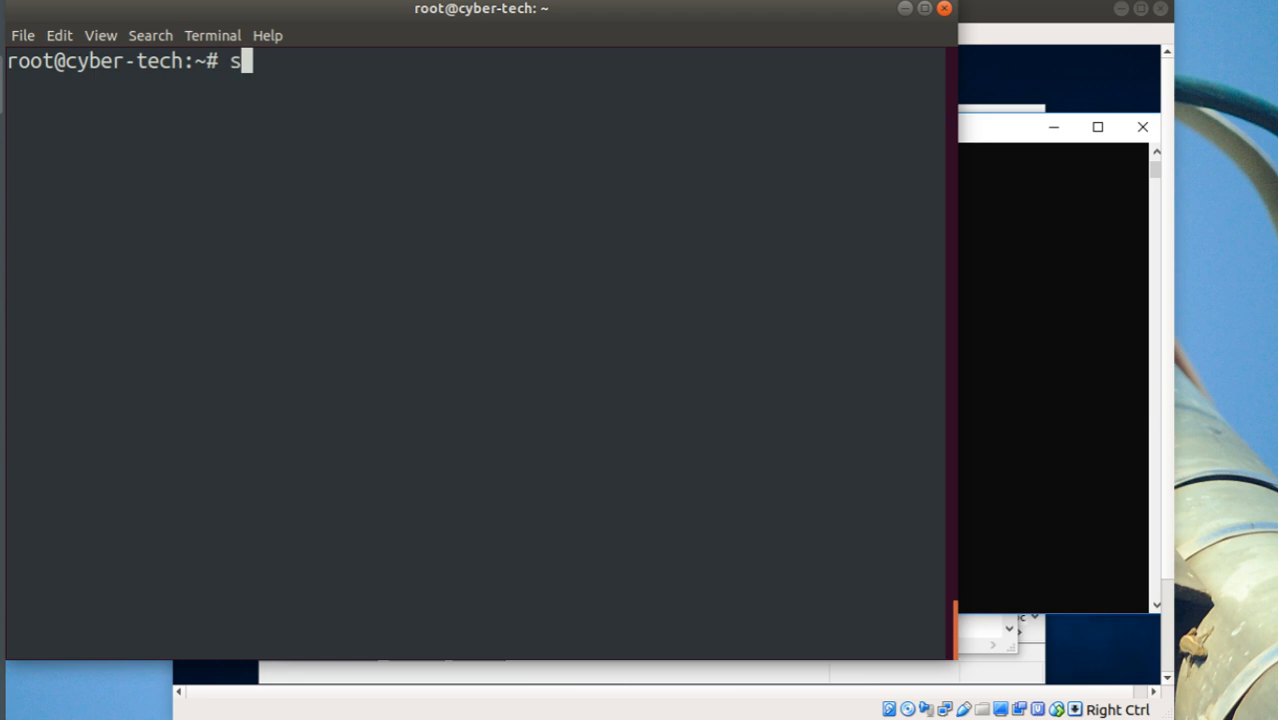
Create file.txt with nano and enter the text 'test'.
text(nano)
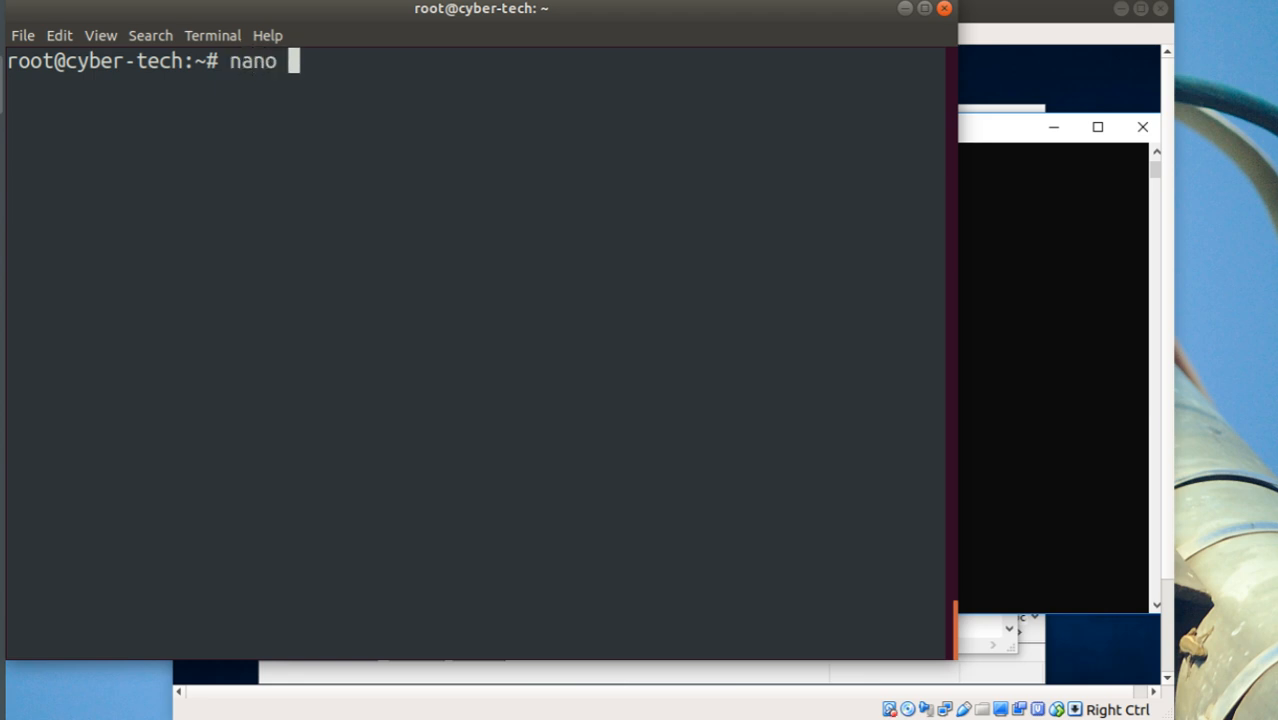
text(file.txt)
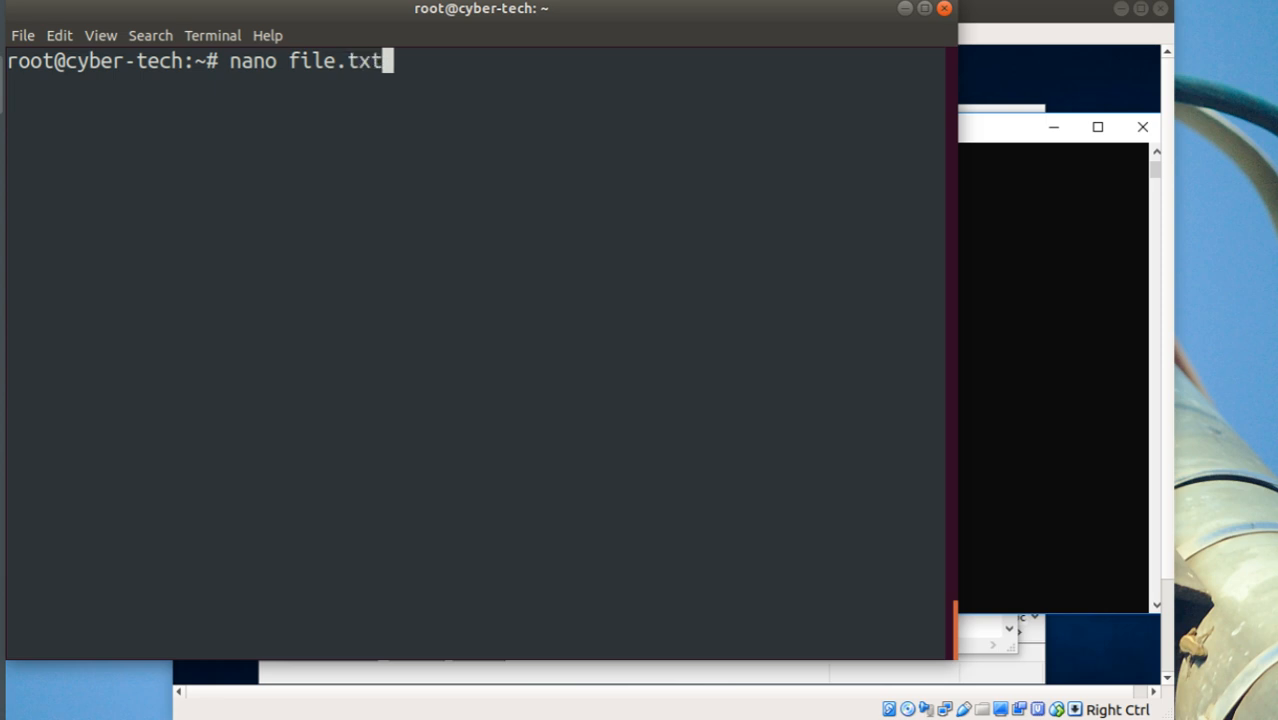
key(Return)
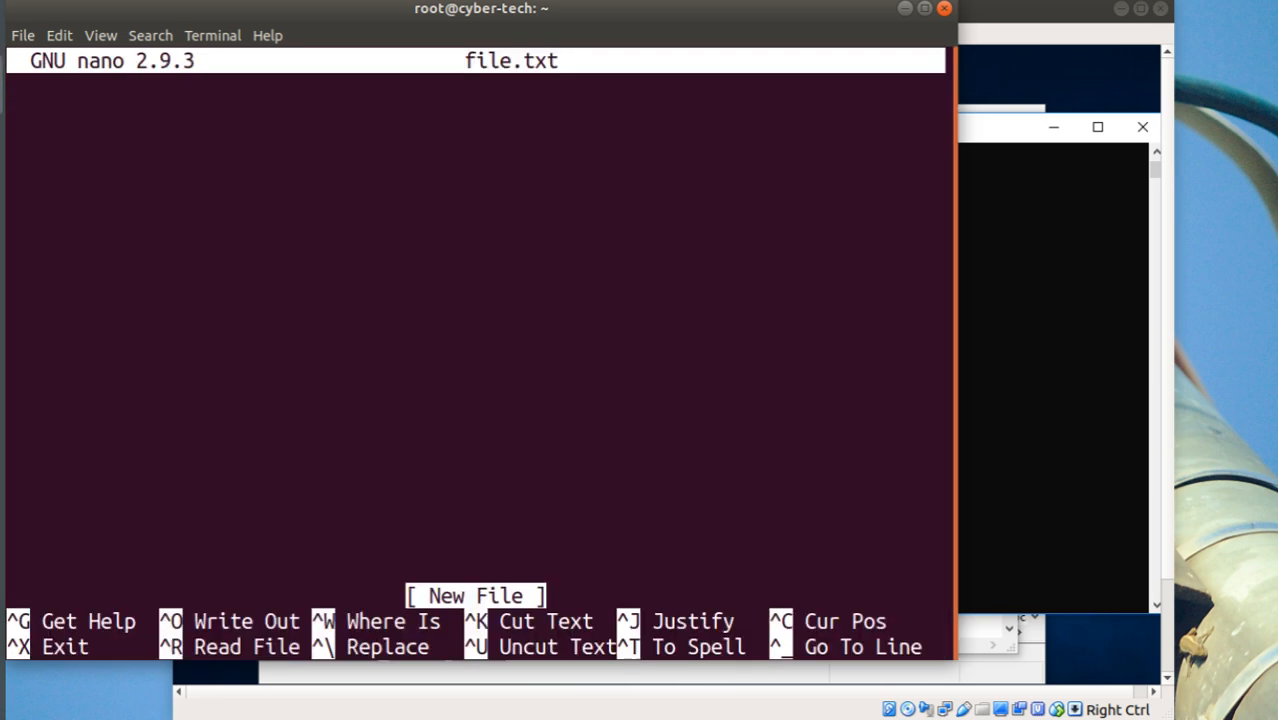
text(test)
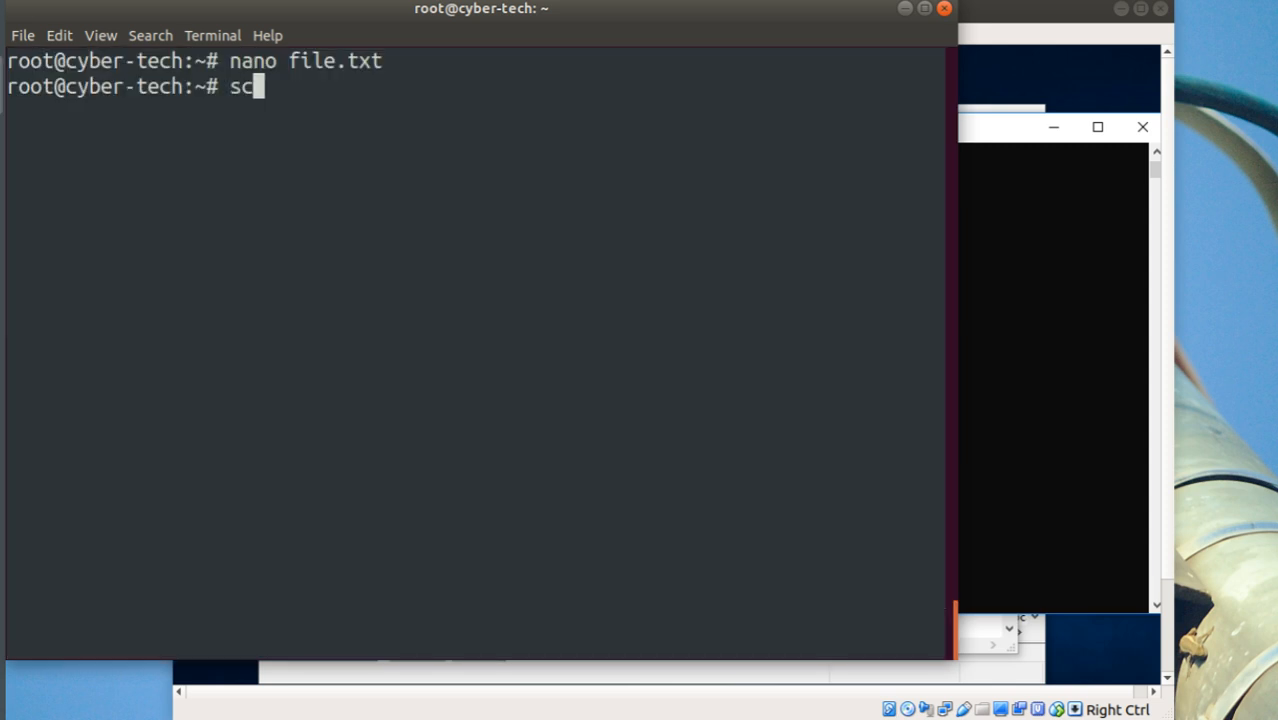
text(p file)
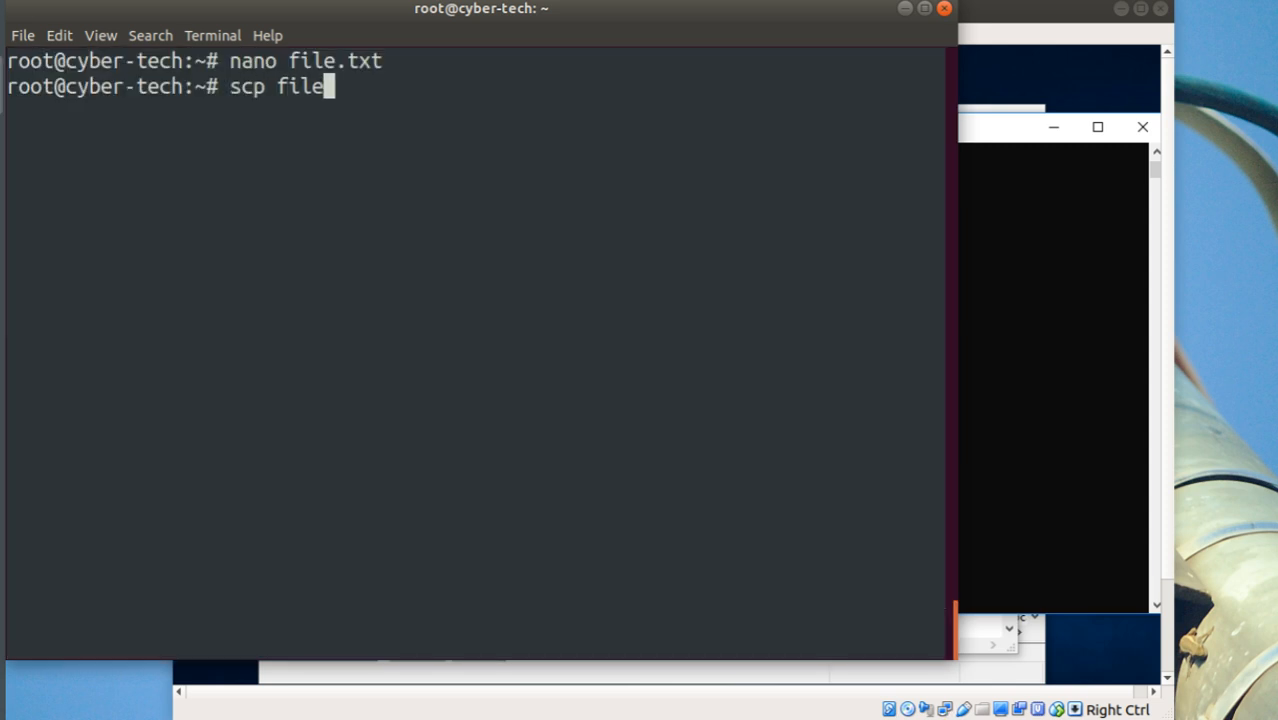
text(.txt)
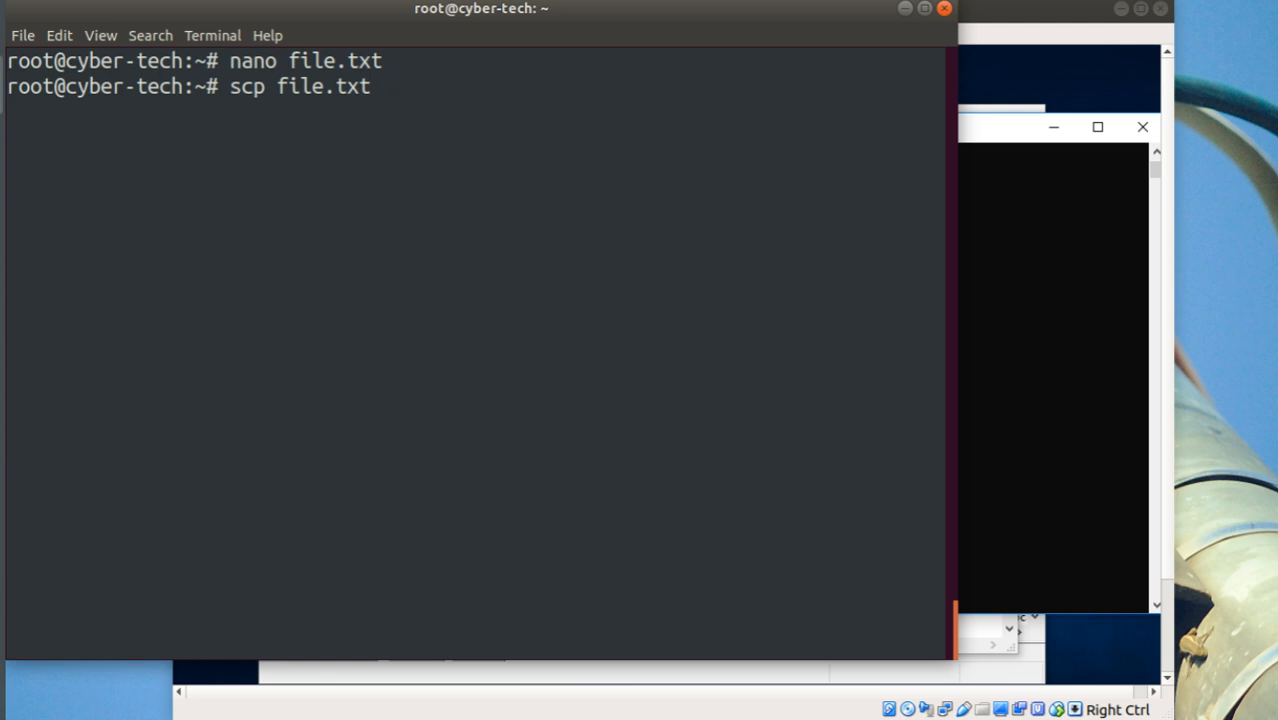
text(client@)
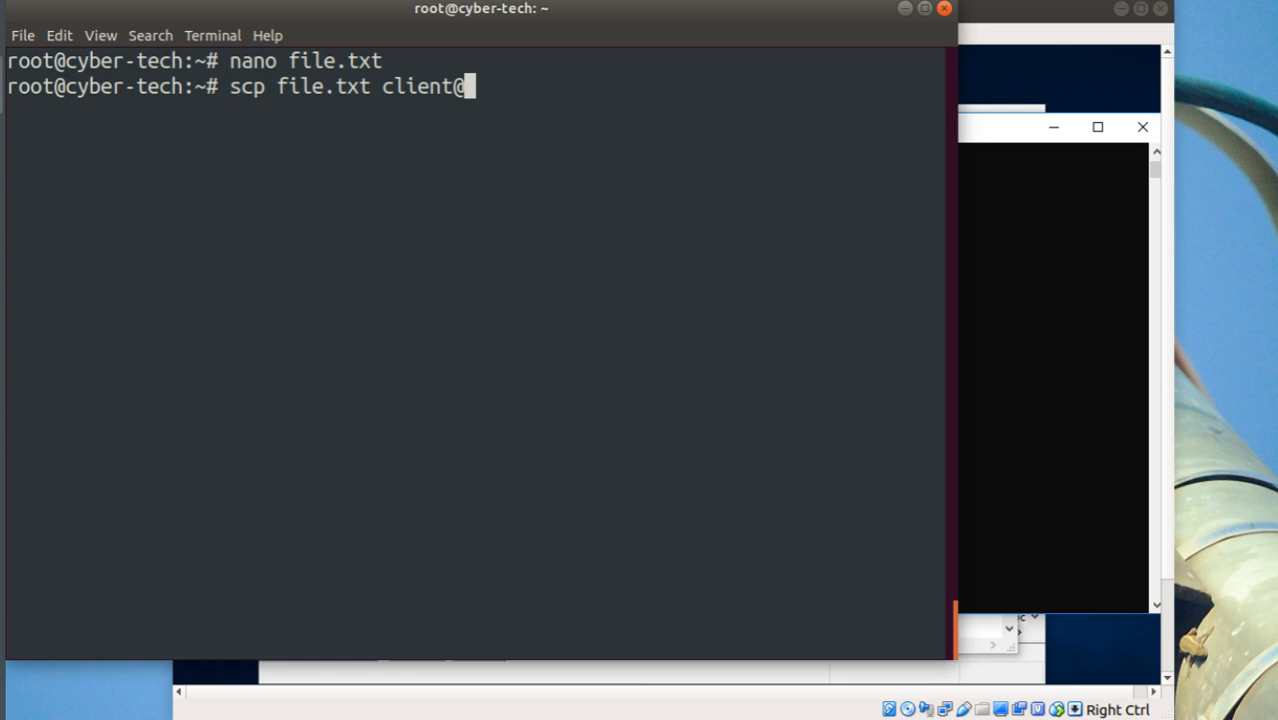
text(192.168.)
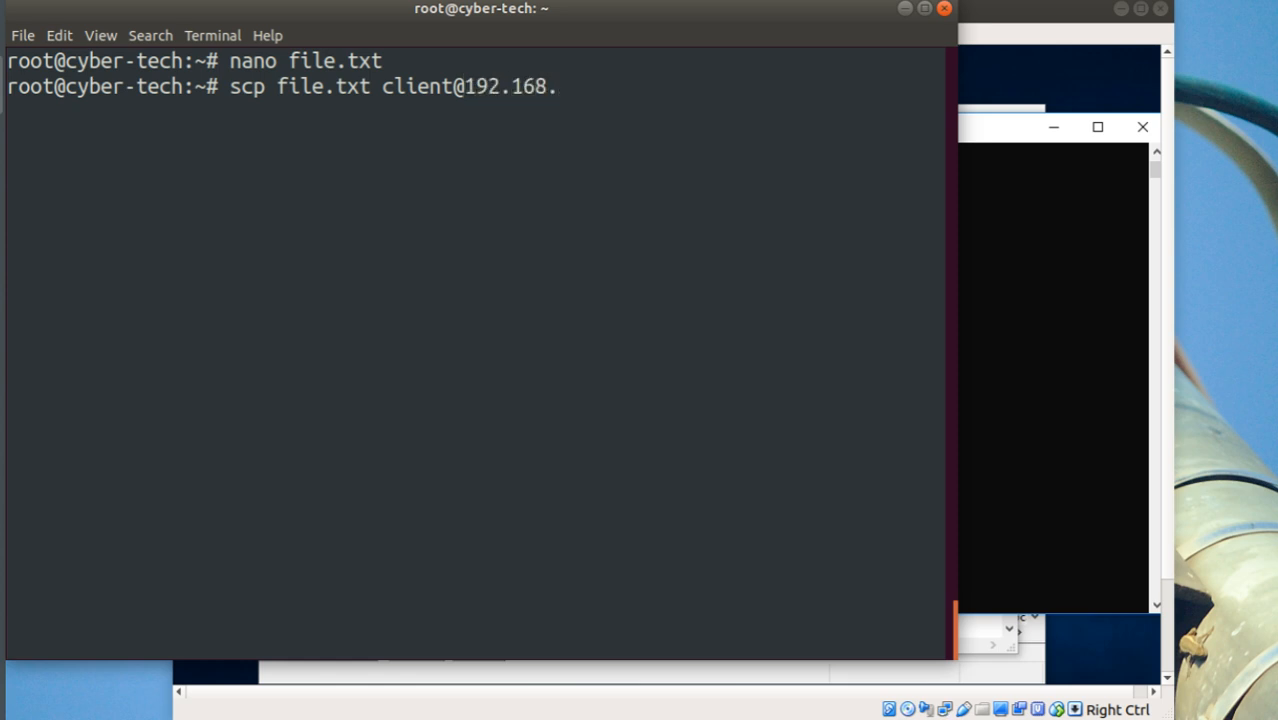
text(56.101:)
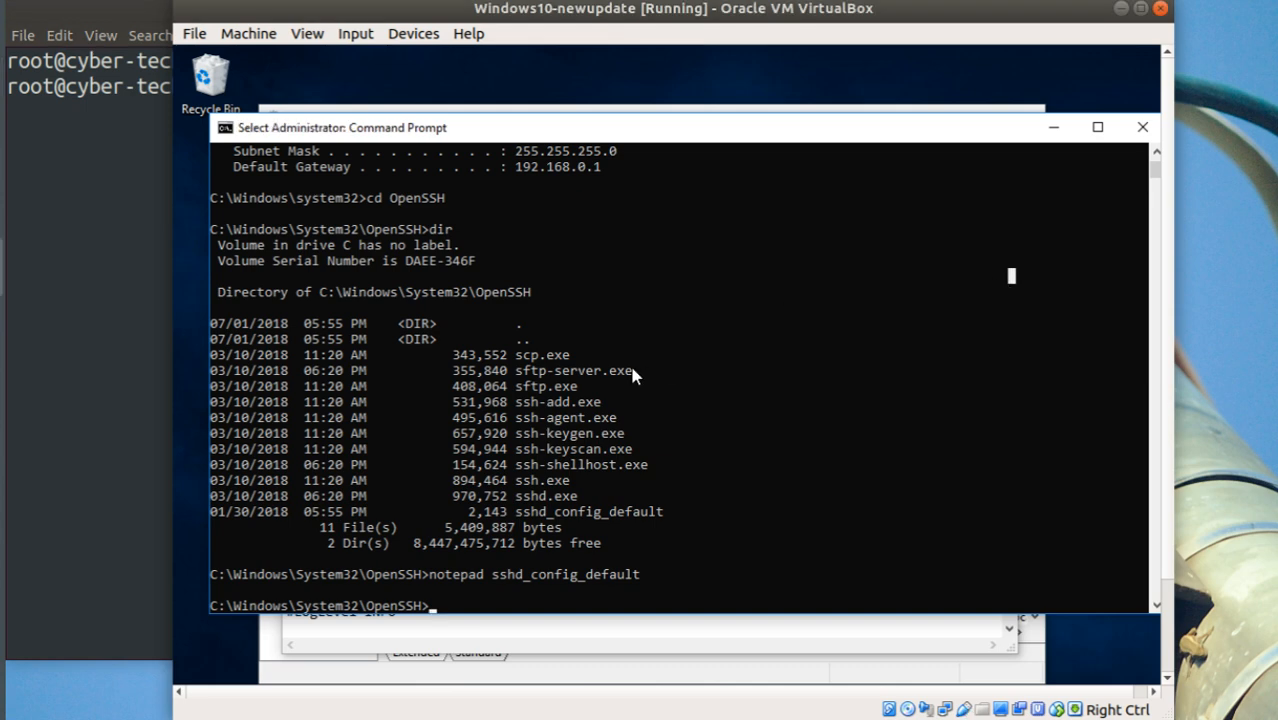
mouse_move(1171, 265)
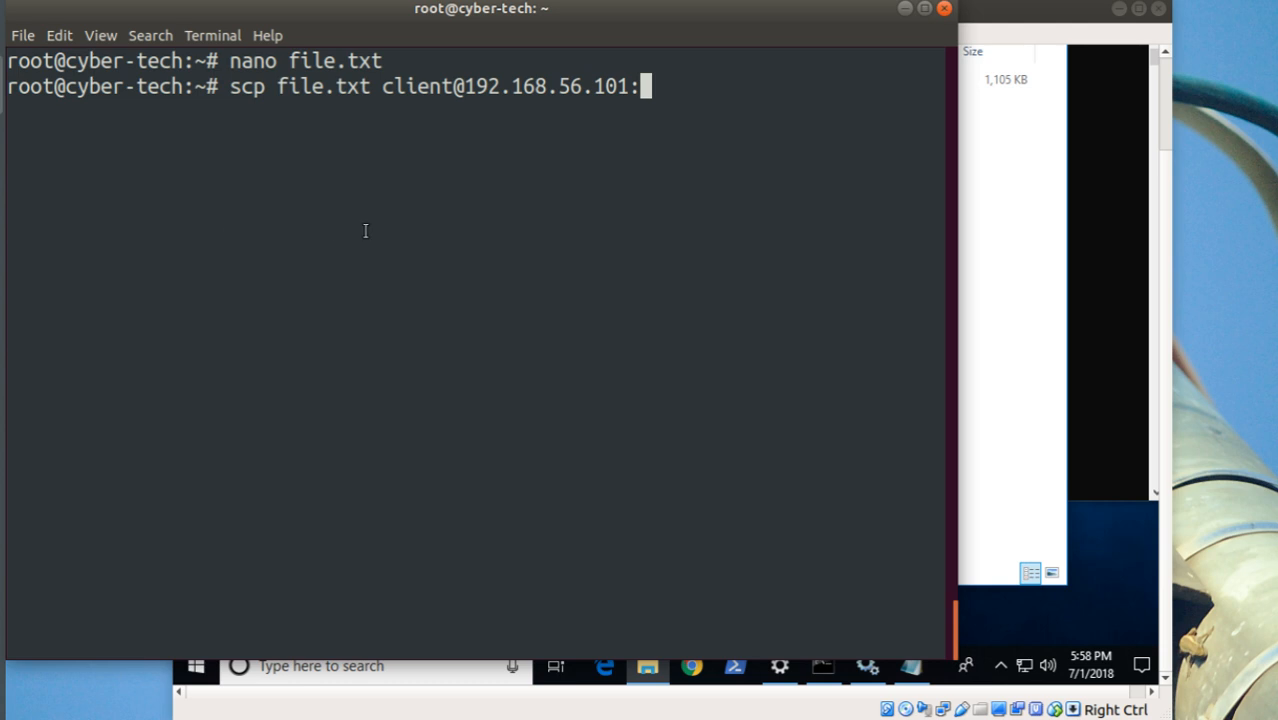
text(Downl)
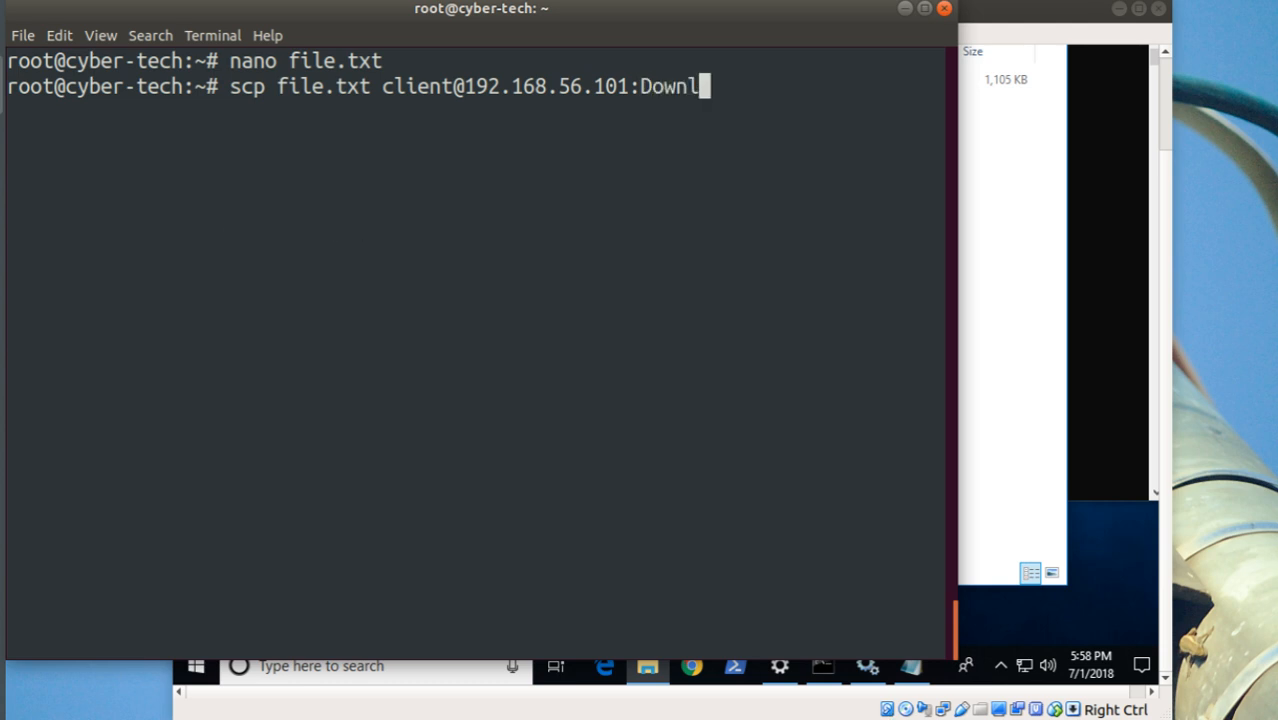
text(oads)
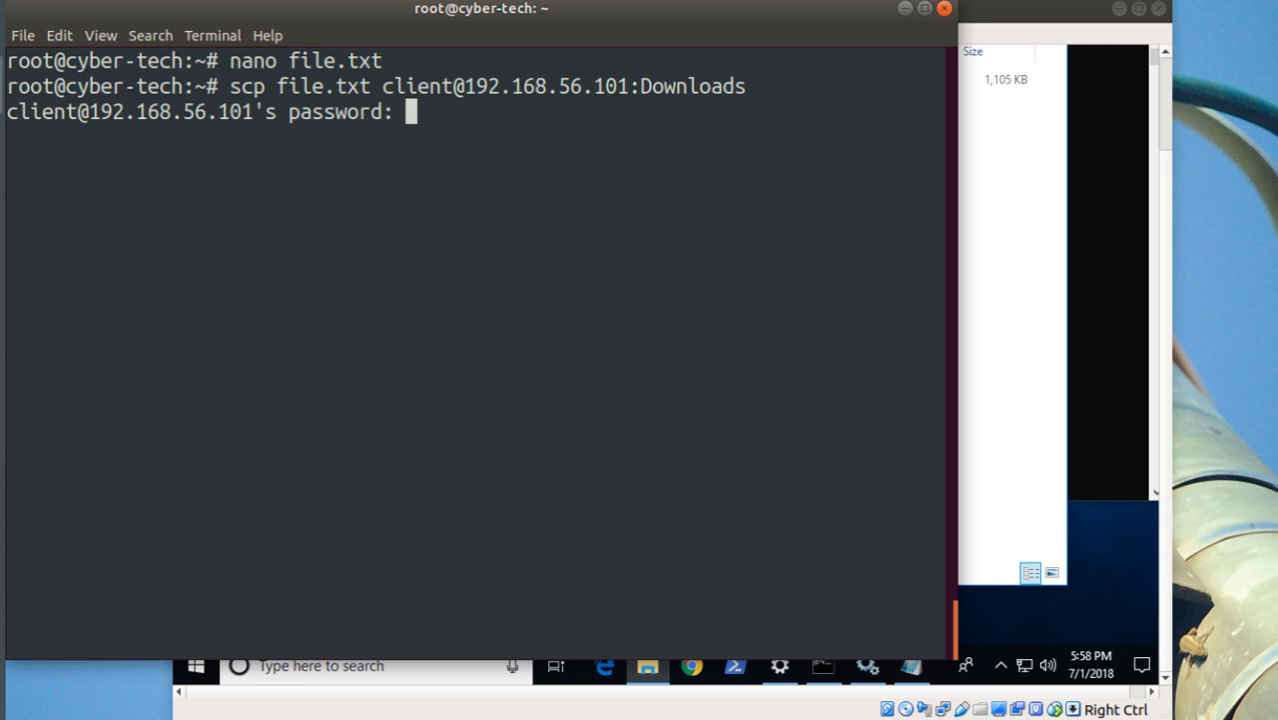
key(Return)
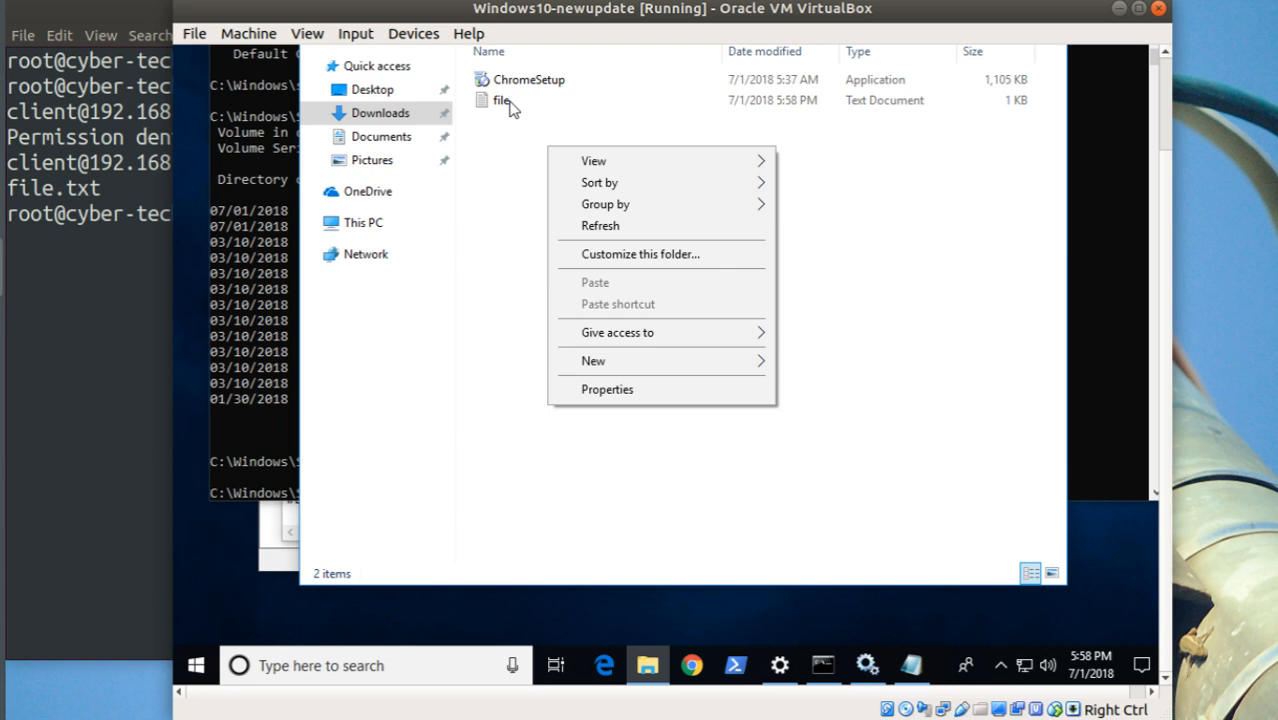
Select the transferred 10-byte file.txt in the guest's Downloads folder.
click(501, 100)
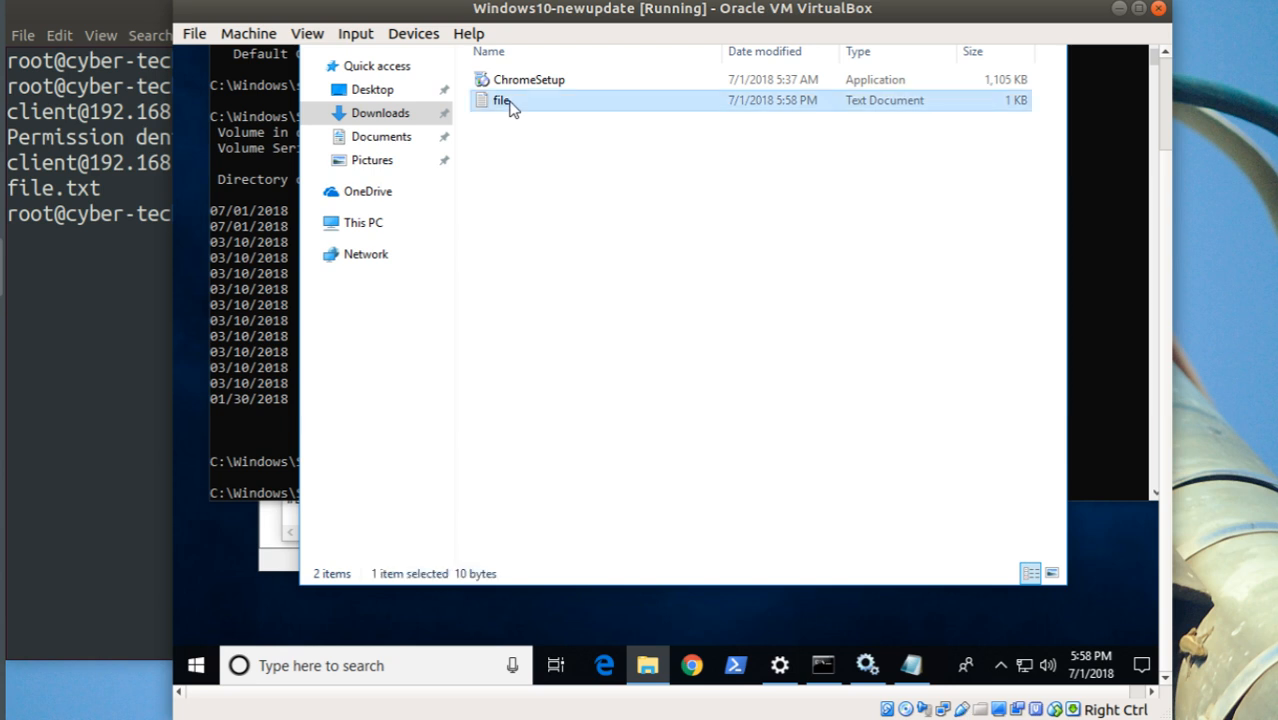
mouse_move(586, 87)
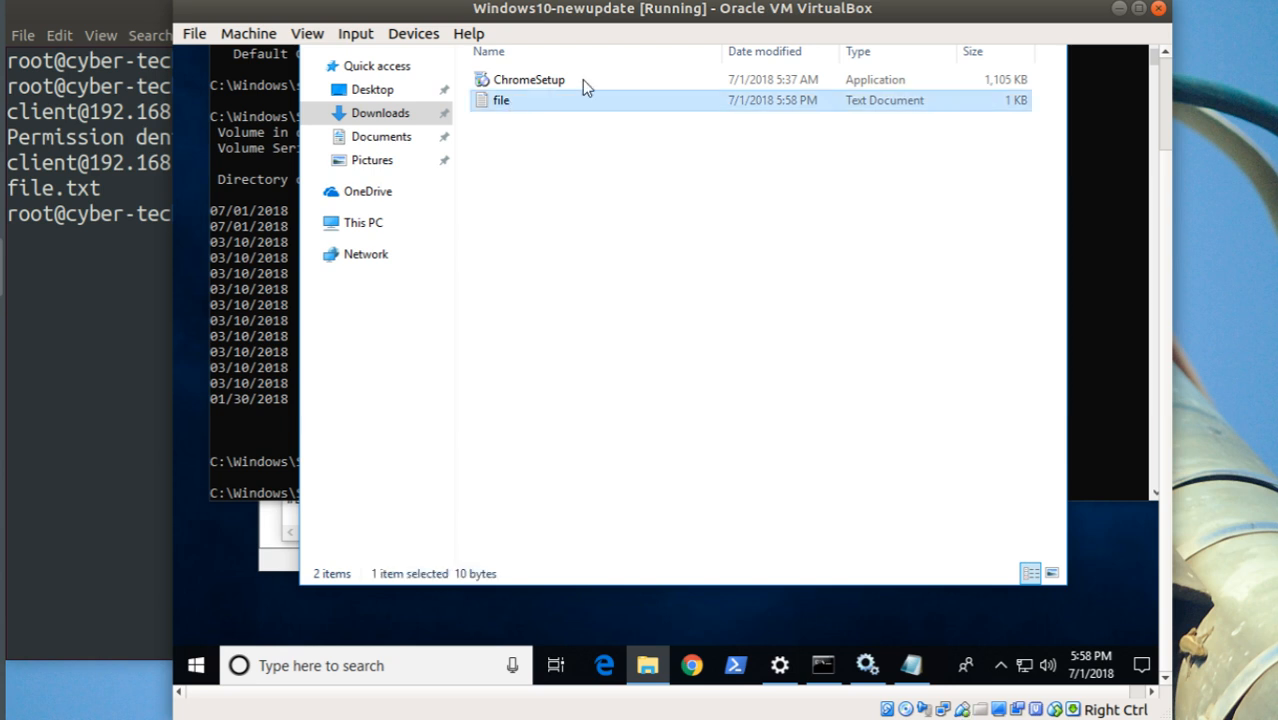